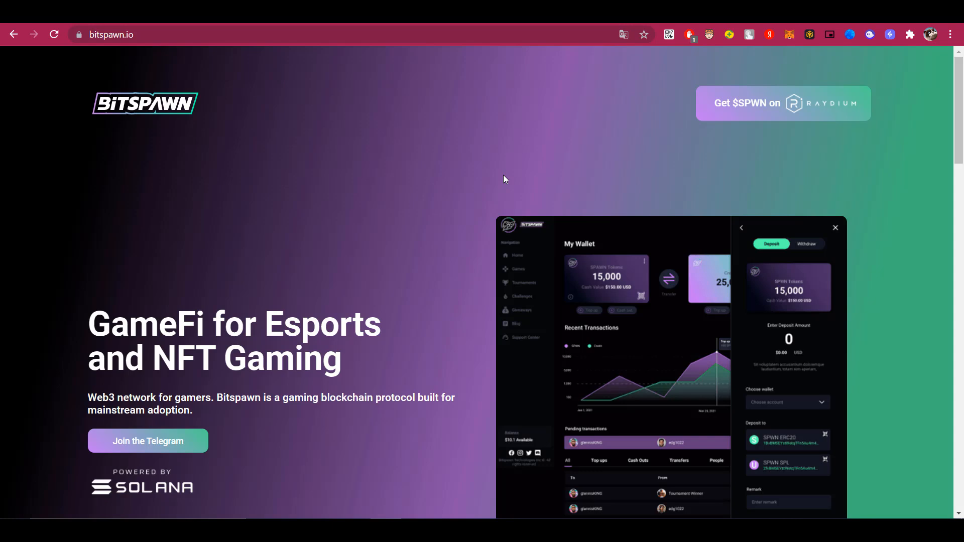
pyautogui.moveTo(105, 88)
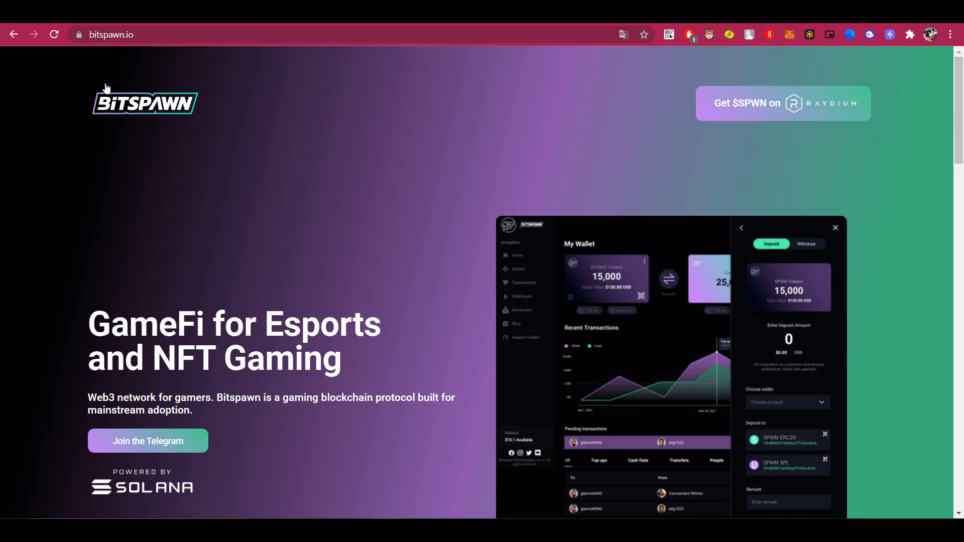
pyautogui.moveTo(543, 160)
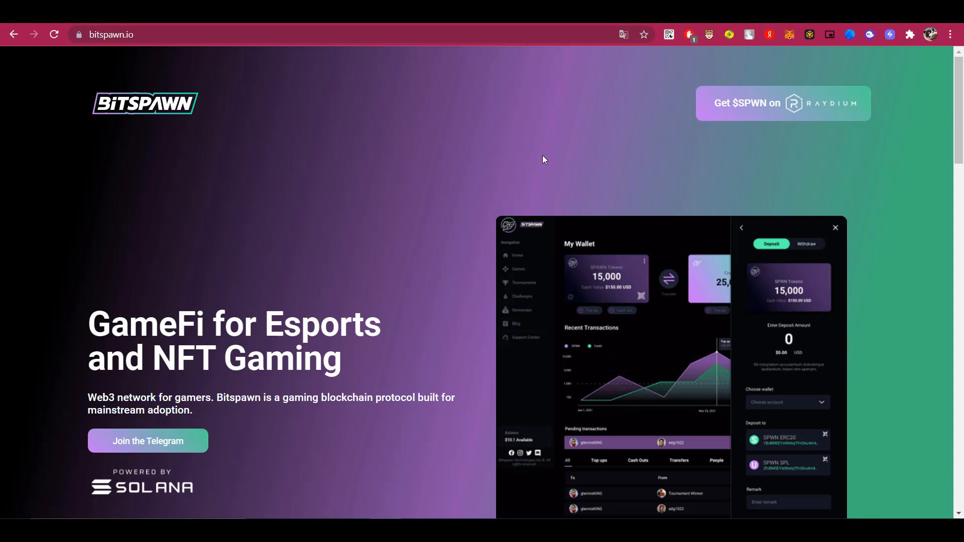
pyautogui.moveTo(534, 173)
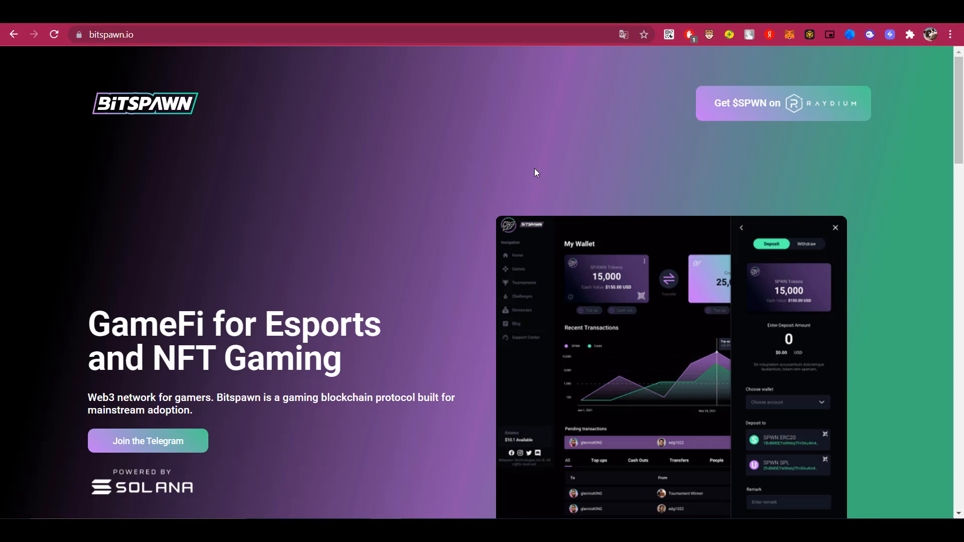
# Step: Explore Bitspawn's 24-hour SPWN/USD chart on CoinMarketCap, showing a drop to about $0.0094
pyautogui.scroll(-3)
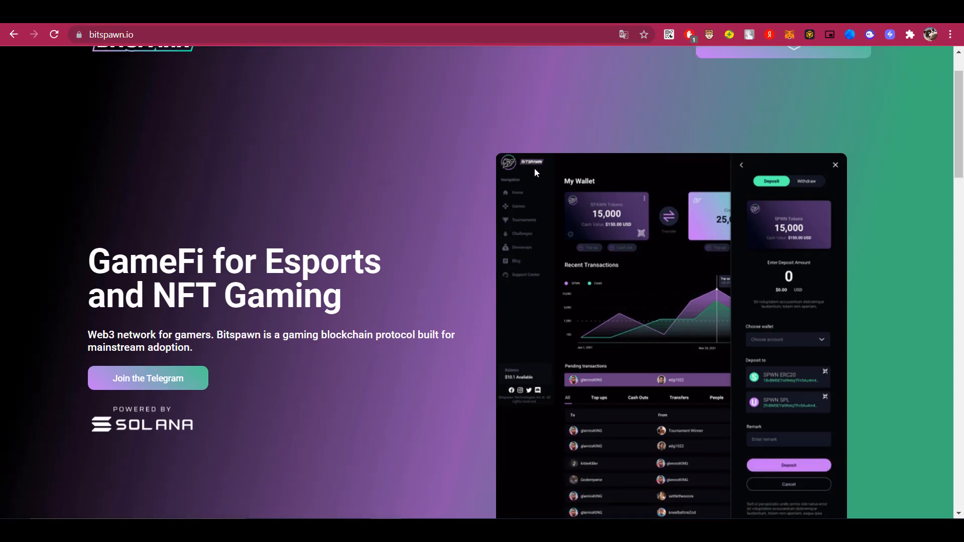
pyautogui.scroll(3)
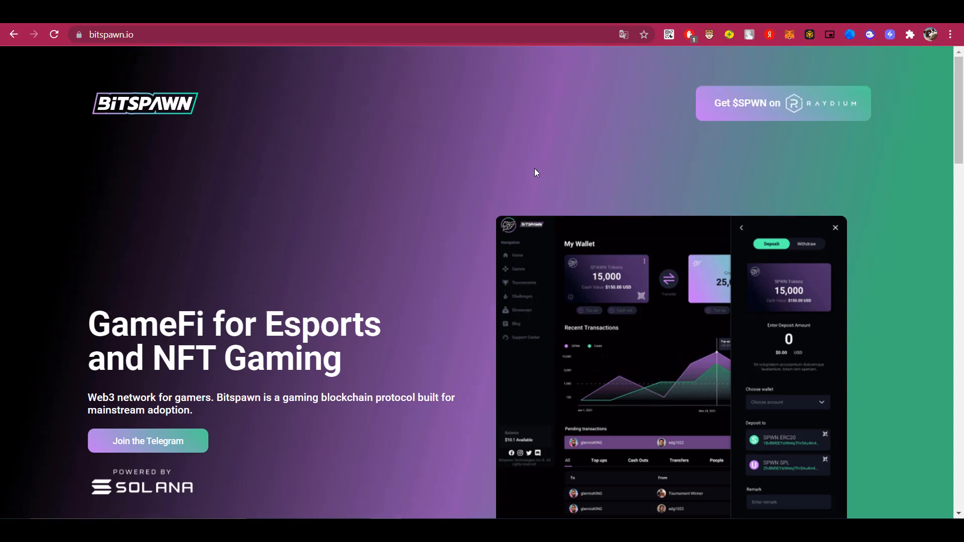
pyautogui.scroll(-3)
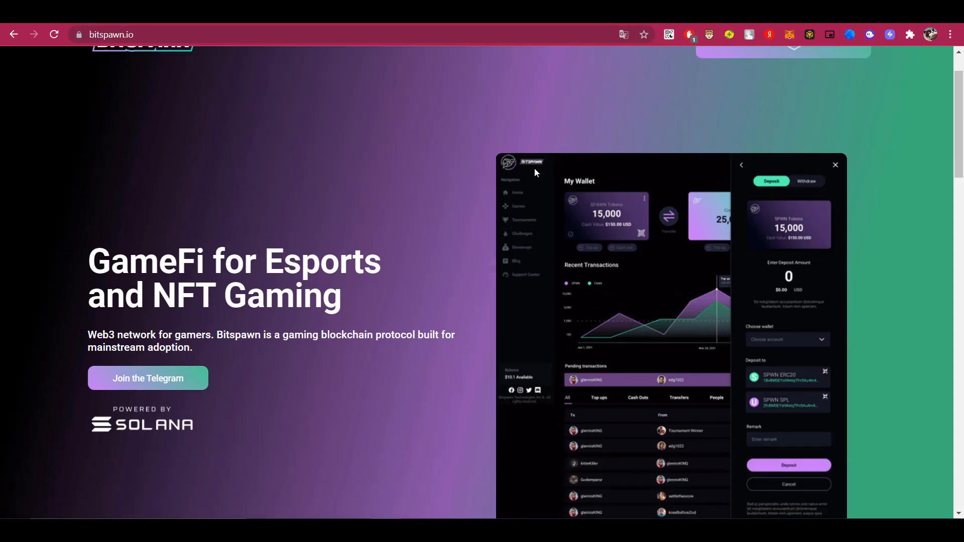
pyautogui.moveTo(472, 206)
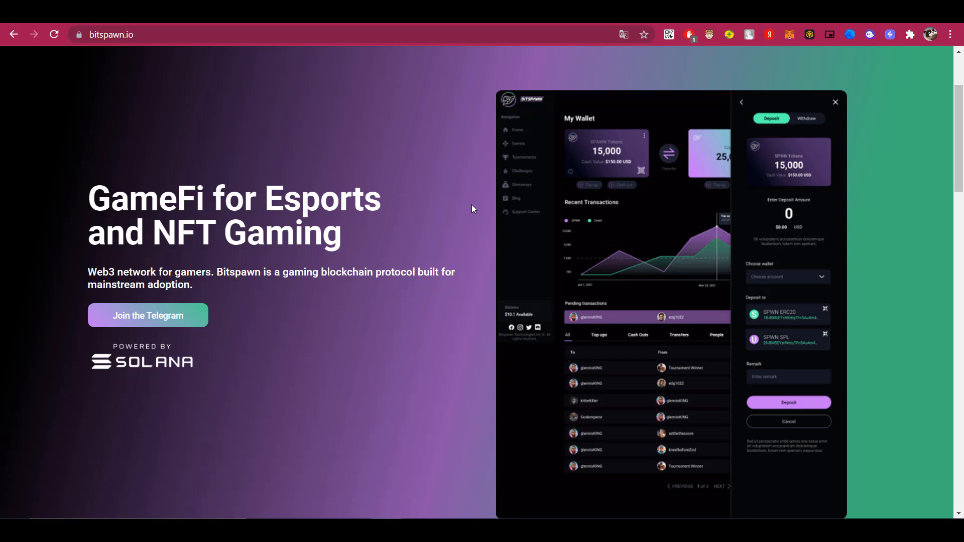
pyautogui.scroll(-3)
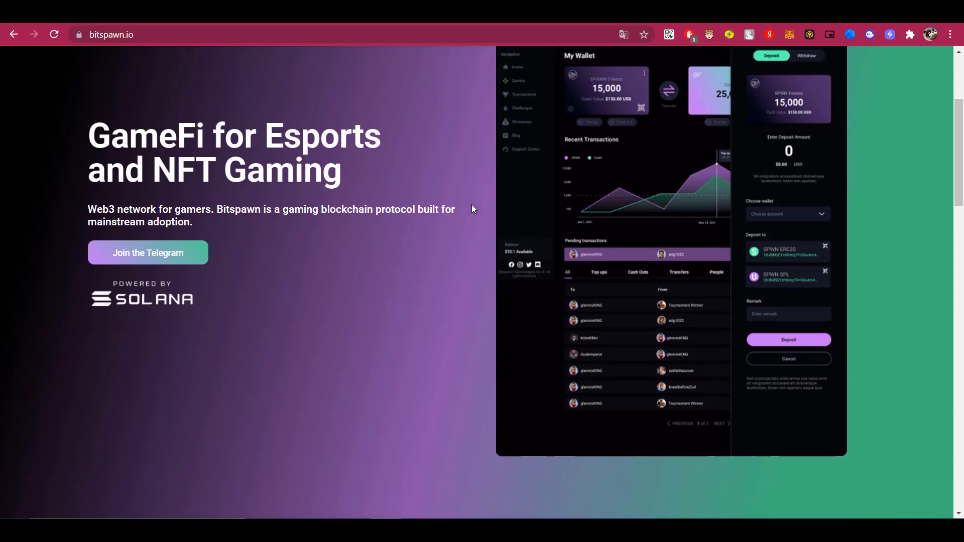
pyautogui.moveTo(119, 285)
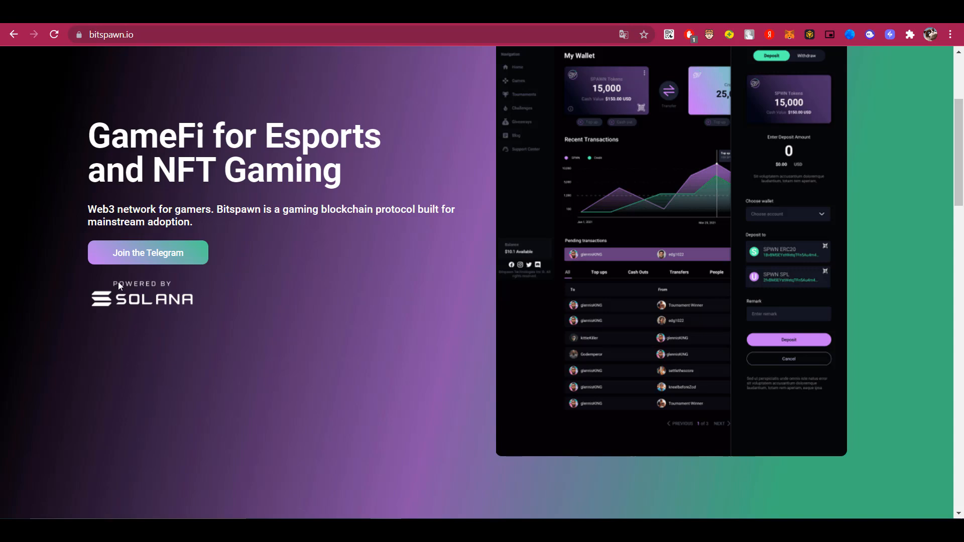
pyautogui.moveTo(302, 315)
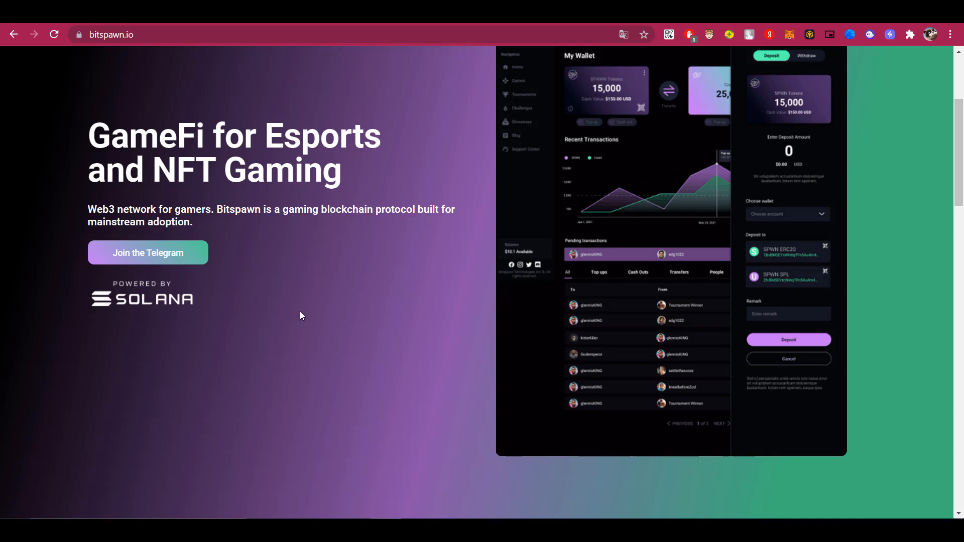
pyautogui.moveTo(320, 301)
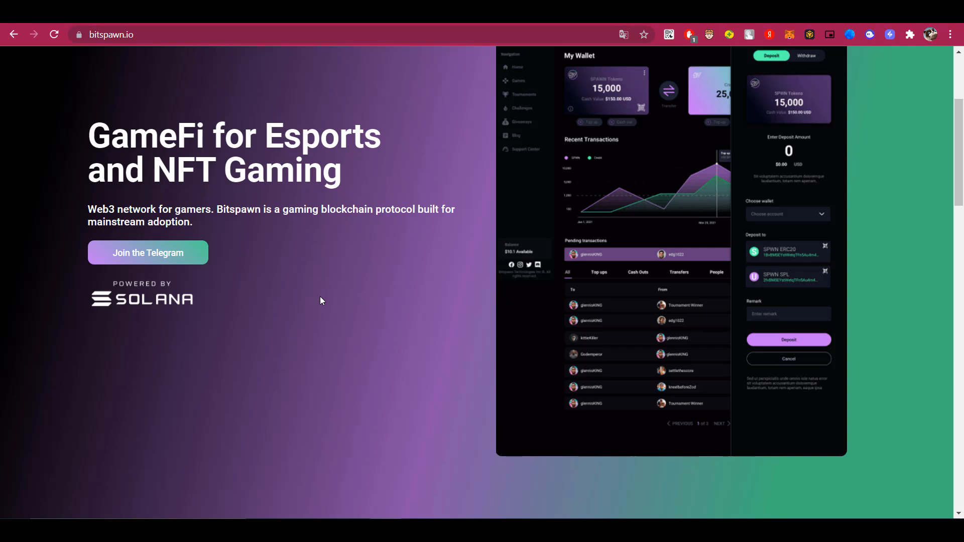
pyautogui.moveTo(422, 237)
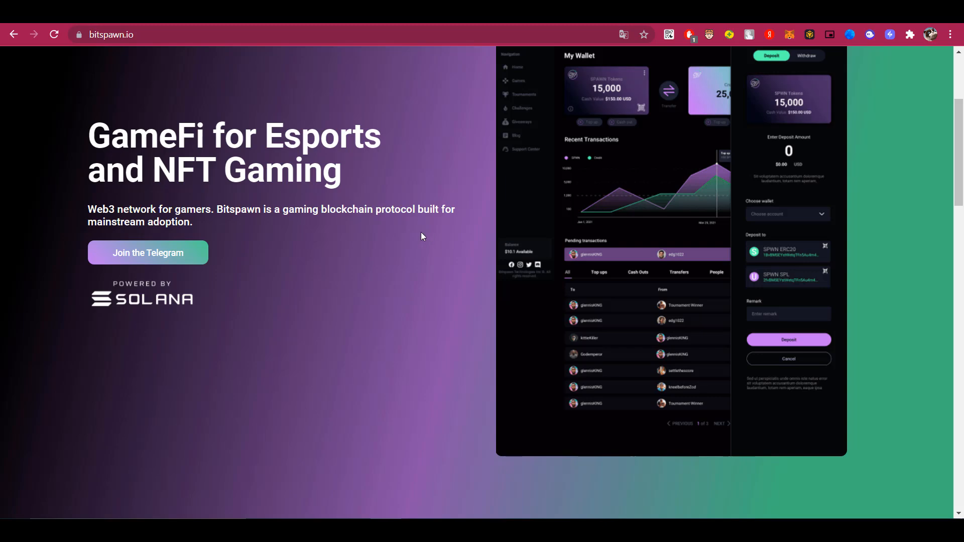
pyautogui.moveTo(688, 34)
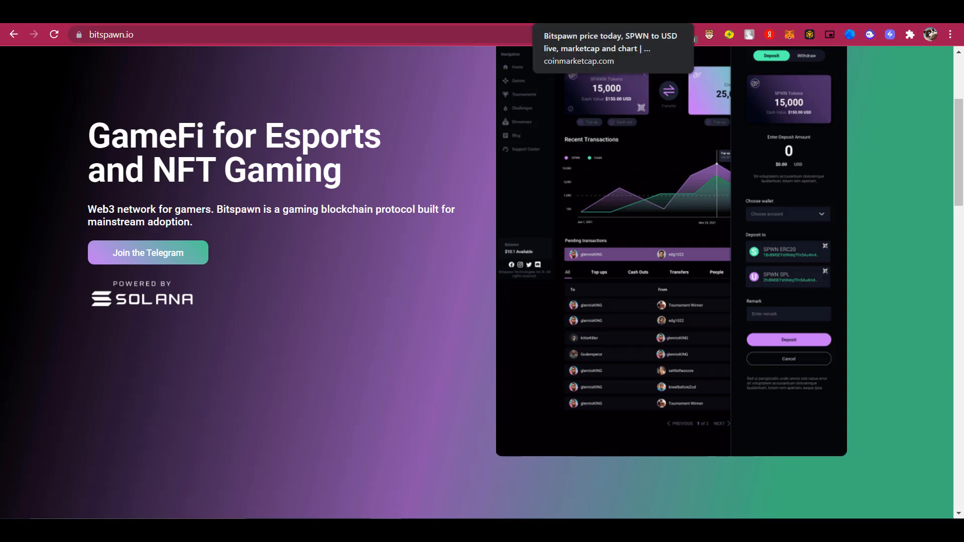
pyautogui.click(611, 49)
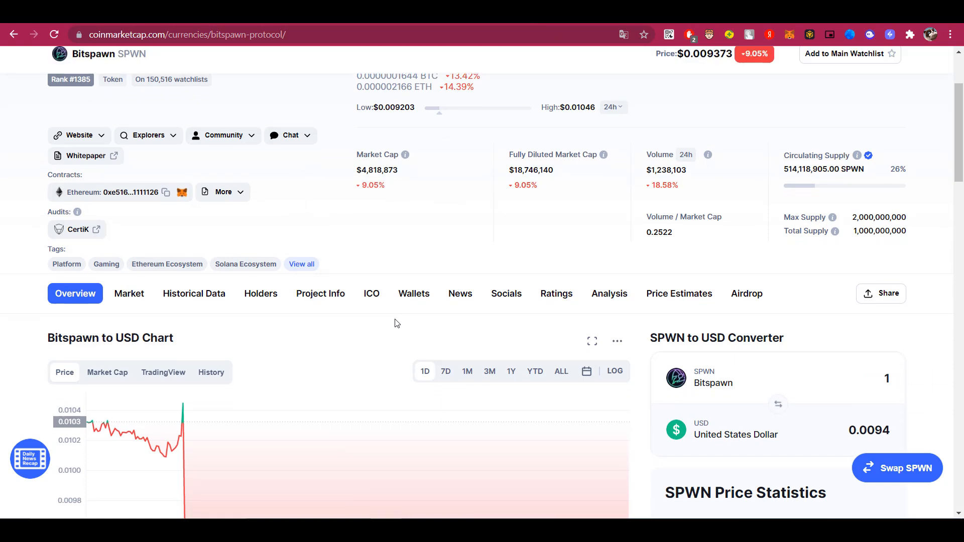
pyautogui.scroll(-3)
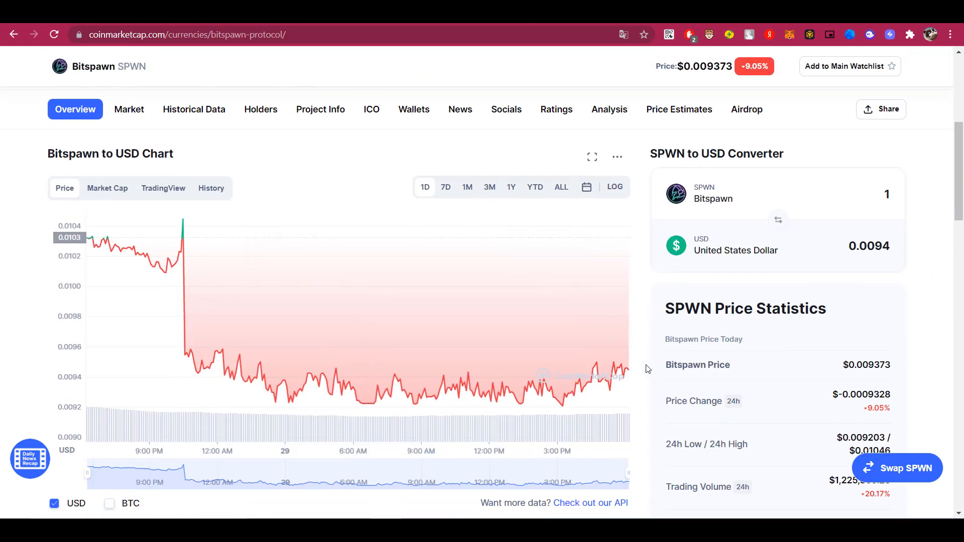
pyautogui.moveTo(610, 367)
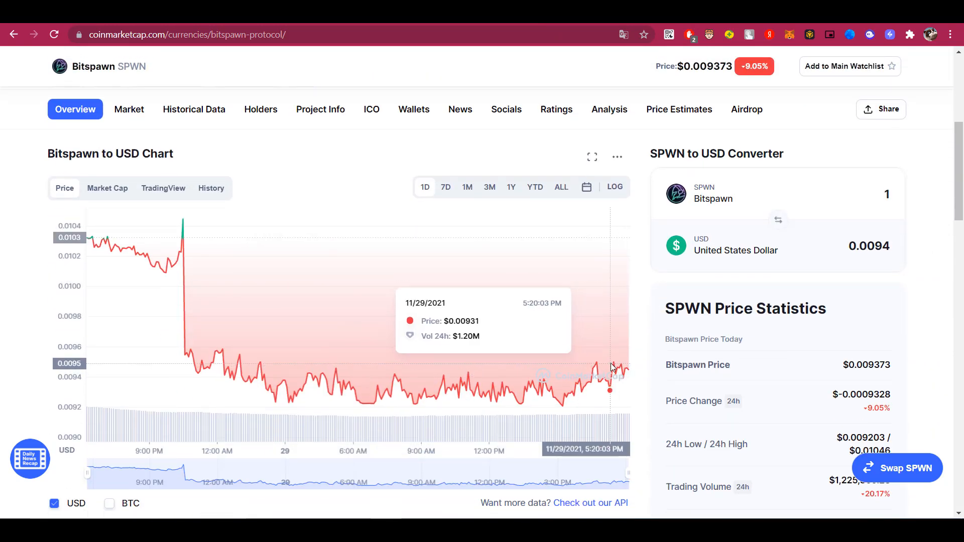
pyautogui.moveTo(578, 378)
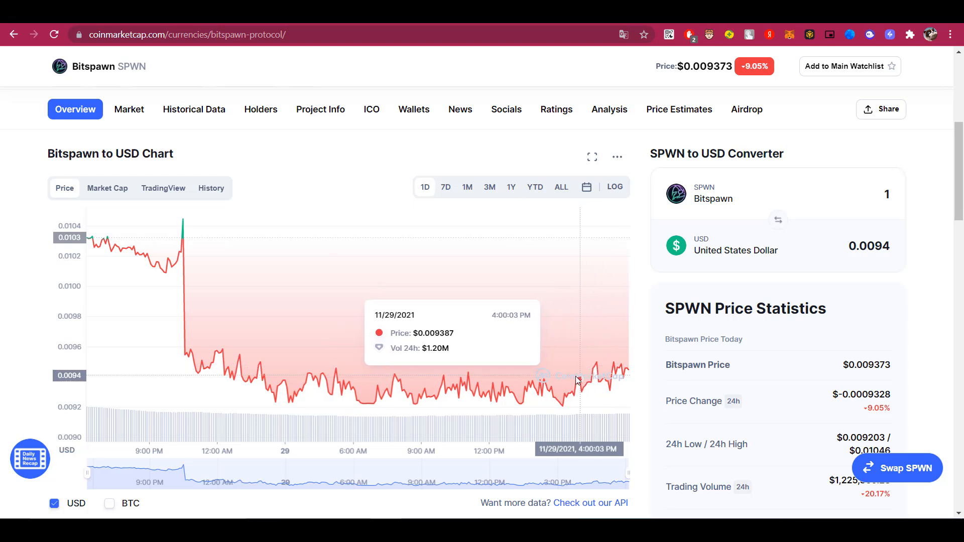
pyautogui.moveTo(183, 235)
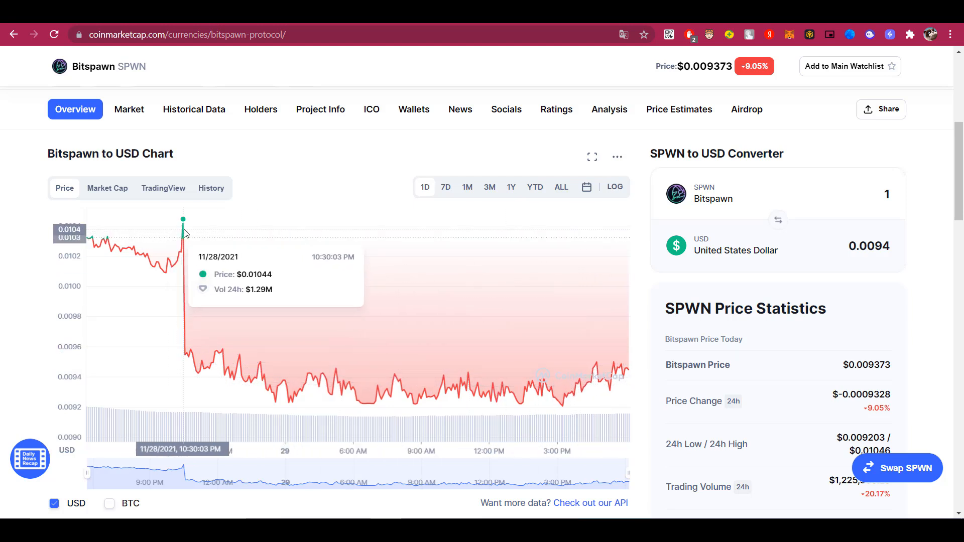
pyautogui.moveTo(336, 386)
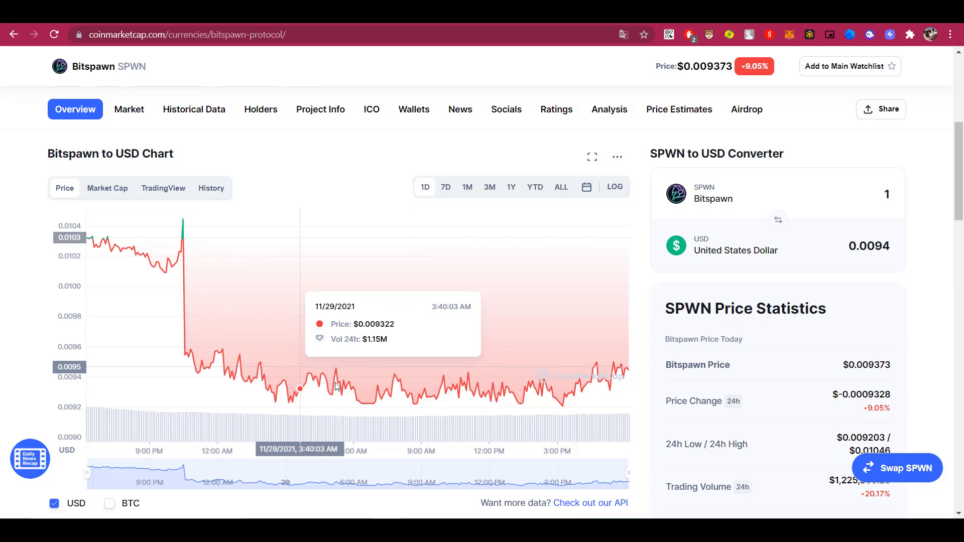
pyautogui.moveTo(647, 360)
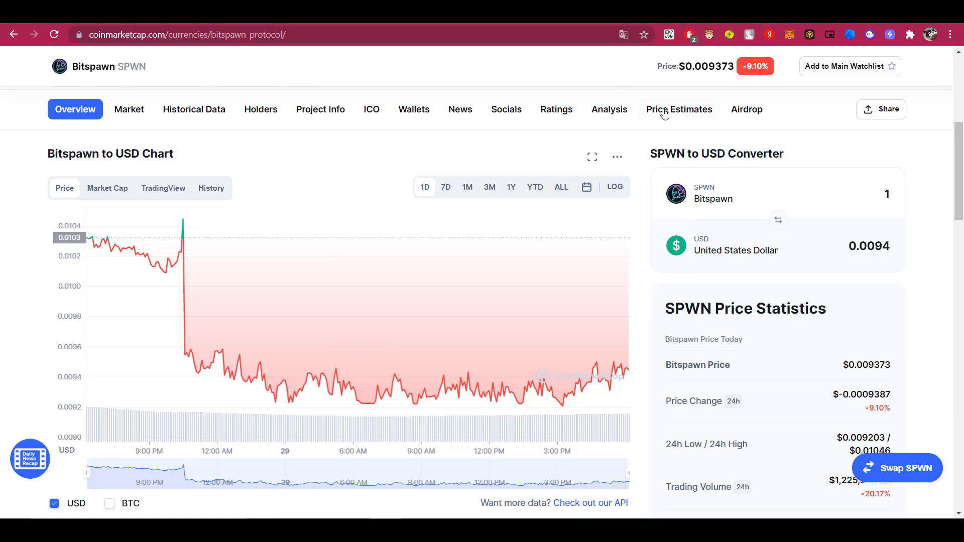
pyautogui.scroll(3)
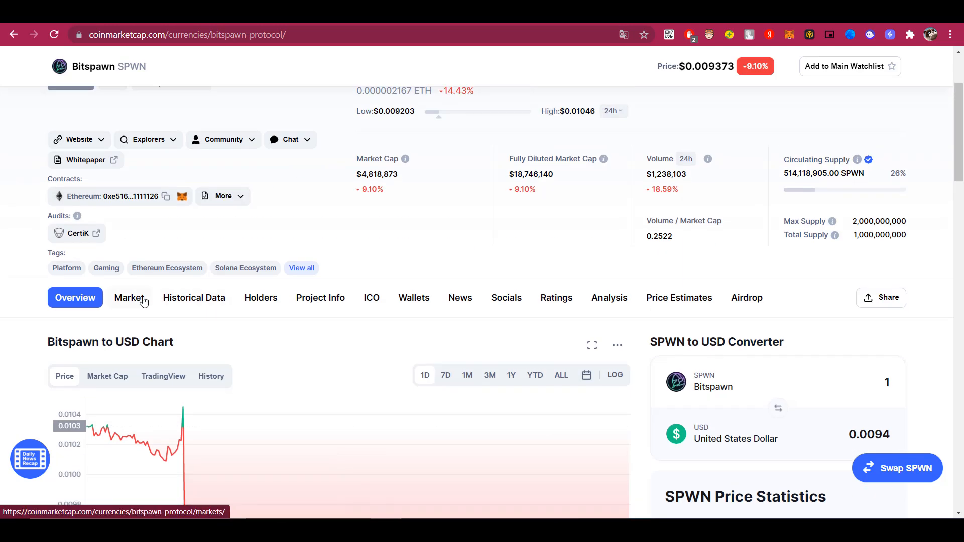
# Step: View the exchanges and trading pairs listed in Bitspawn's CoinMarketCap Markets table
pyautogui.click(129, 298)
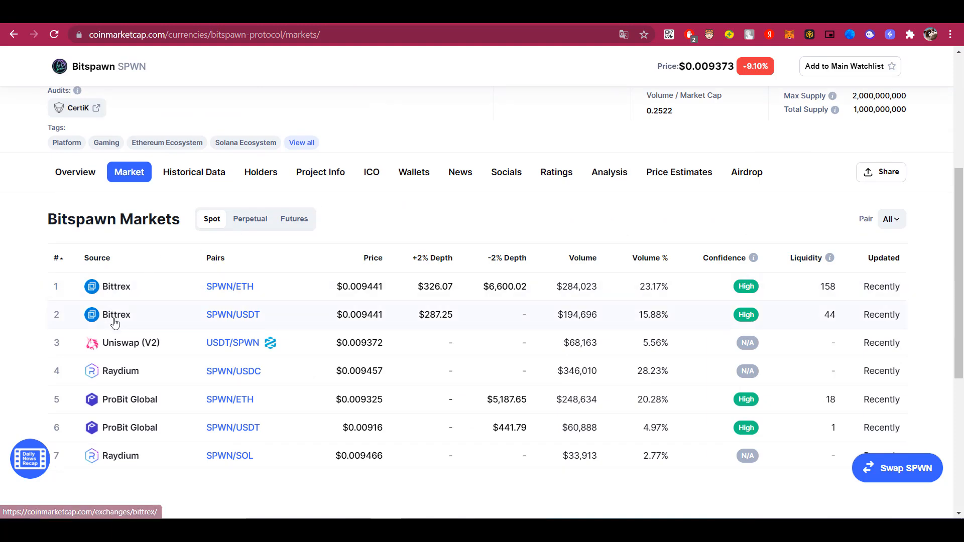
pyautogui.moveTo(123, 400)
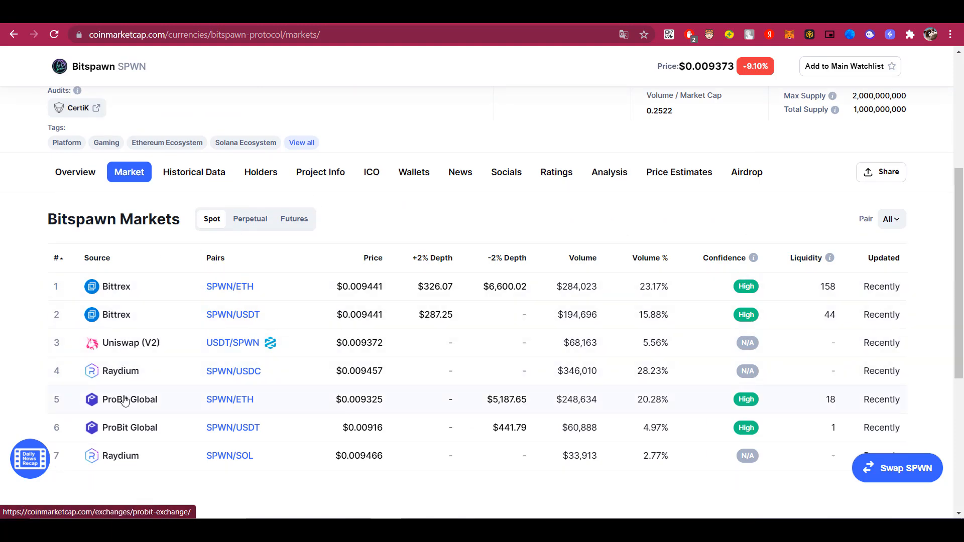
pyautogui.scroll(3)
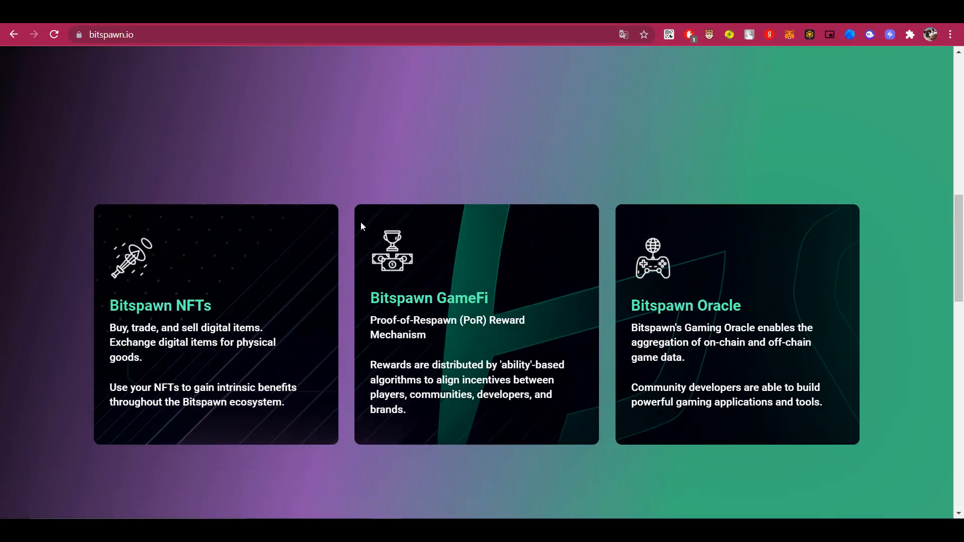
# Step: Scroll bitspawn.io past the NFTs, GameFi and Oracle cards to Blockchain Solution
pyautogui.scroll(-3)
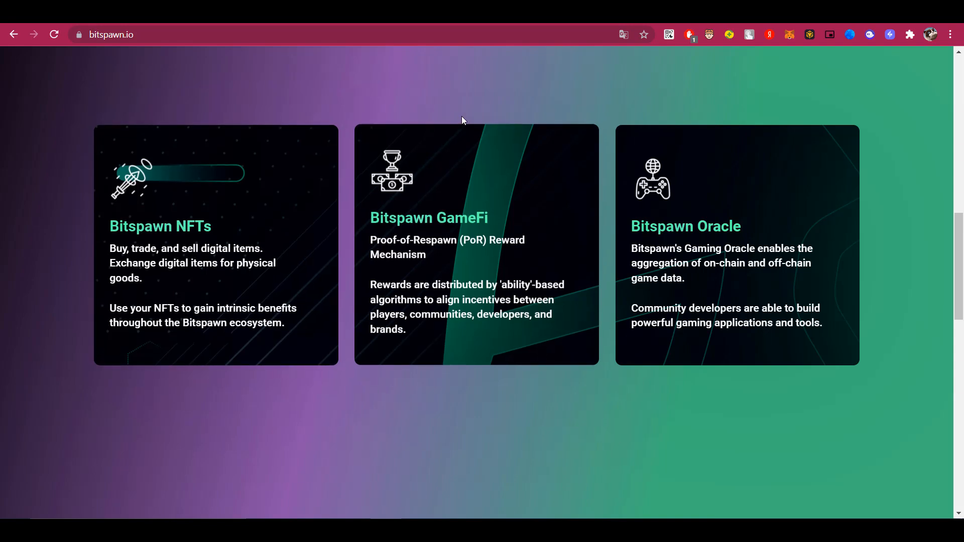
pyautogui.moveTo(559, 222)
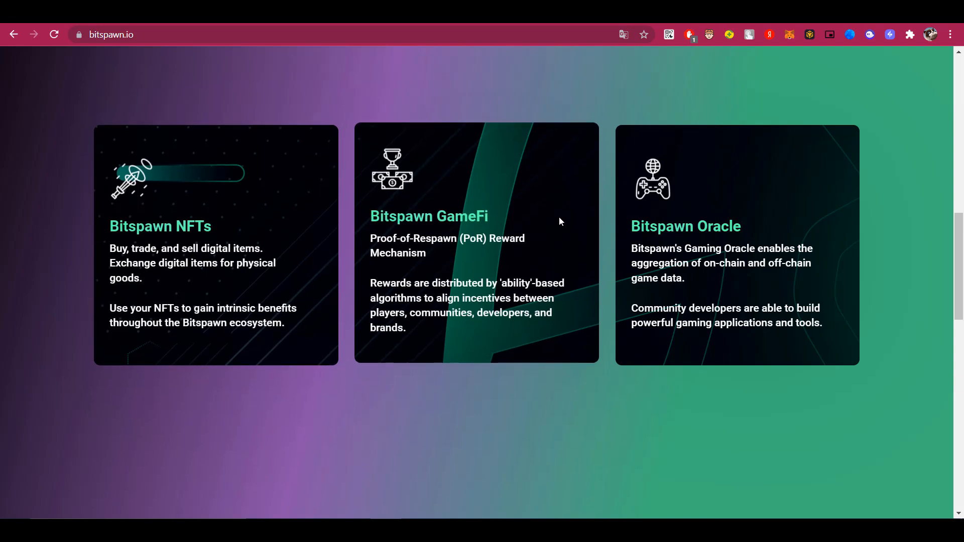
pyautogui.moveTo(496, 226)
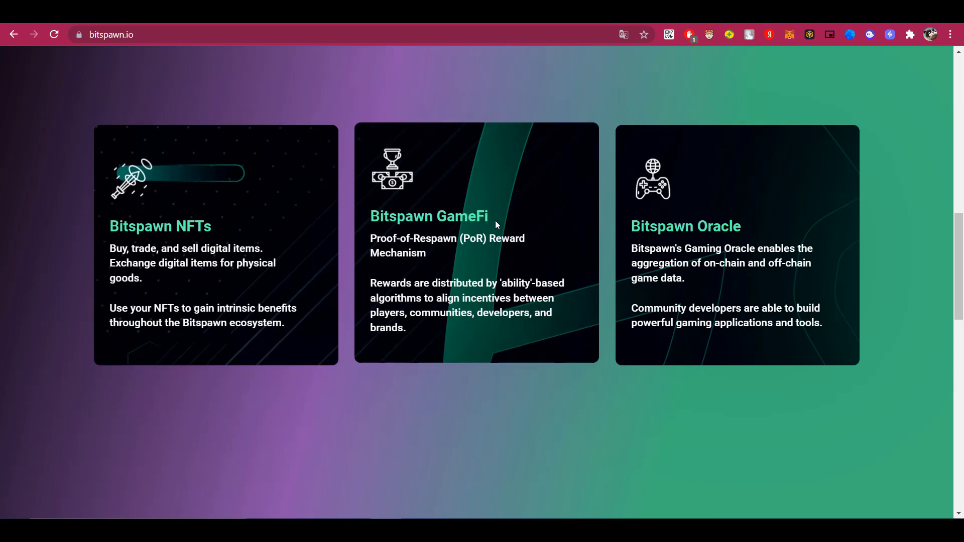
pyautogui.moveTo(498, 223)
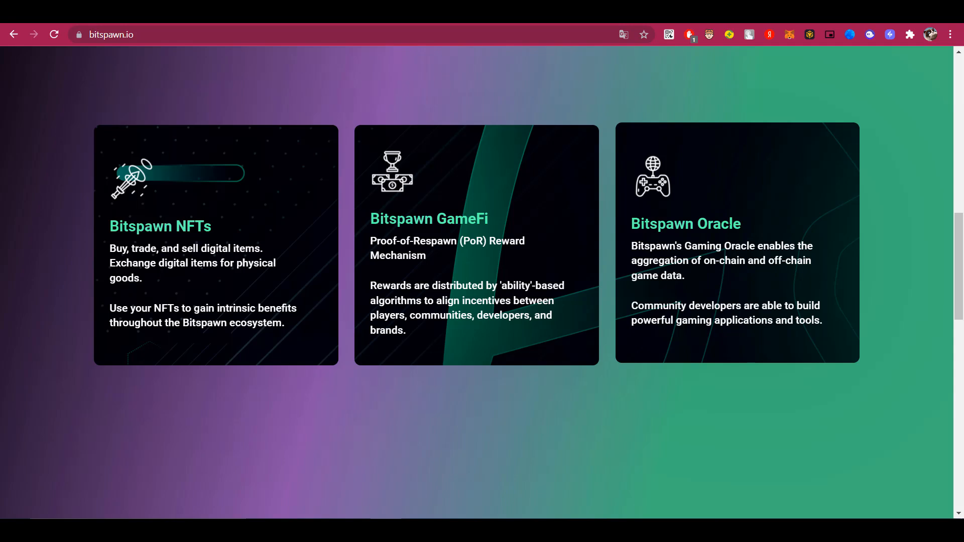
pyautogui.scroll(-3)
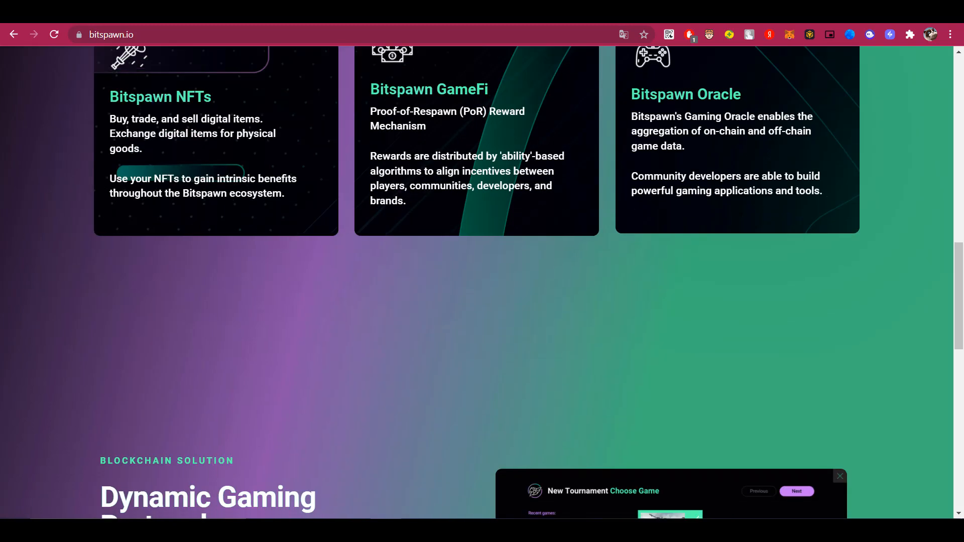
# Step: Scroll to the Dynamic Gaming Protocol section describing SPWN token utility
pyautogui.scroll(-3)
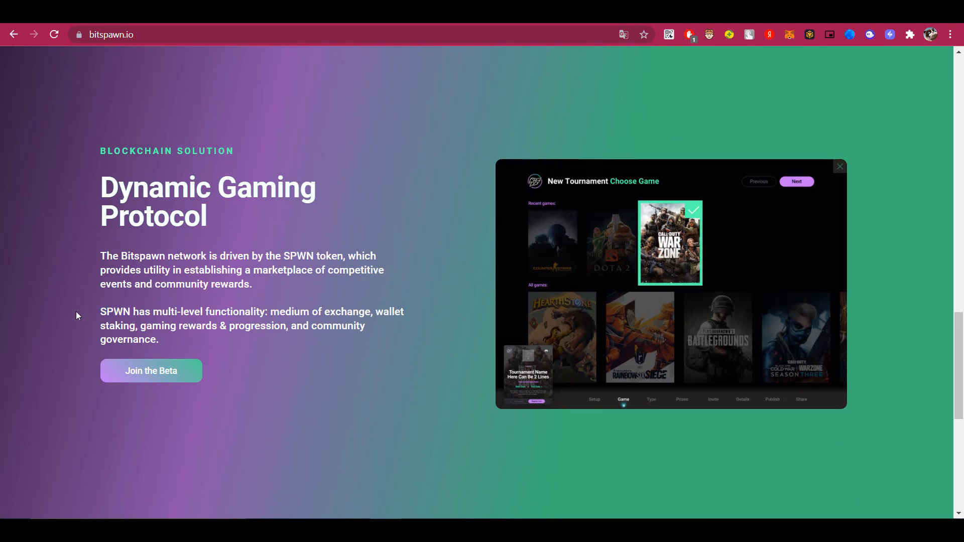
pyautogui.moveTo(6, 288)
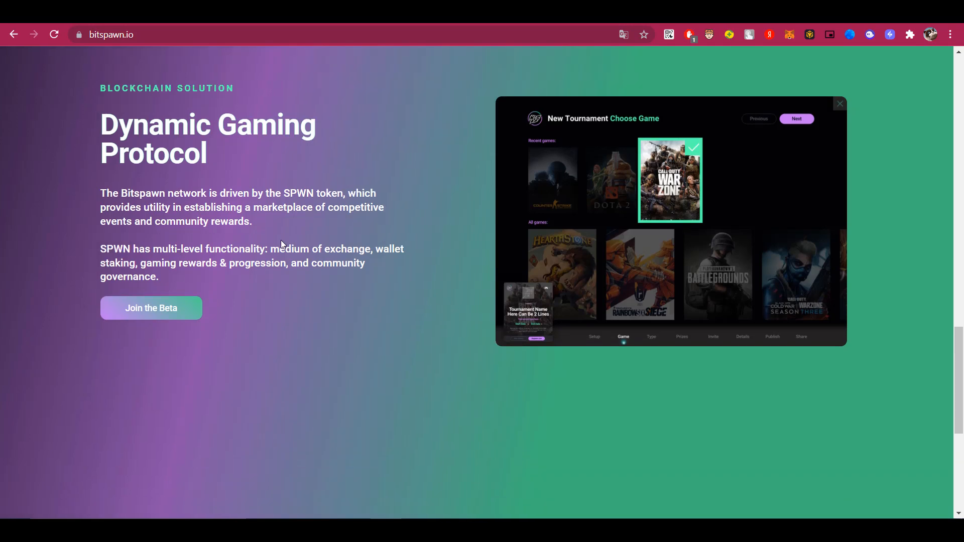
pyautogui.moveTo(326, 251)
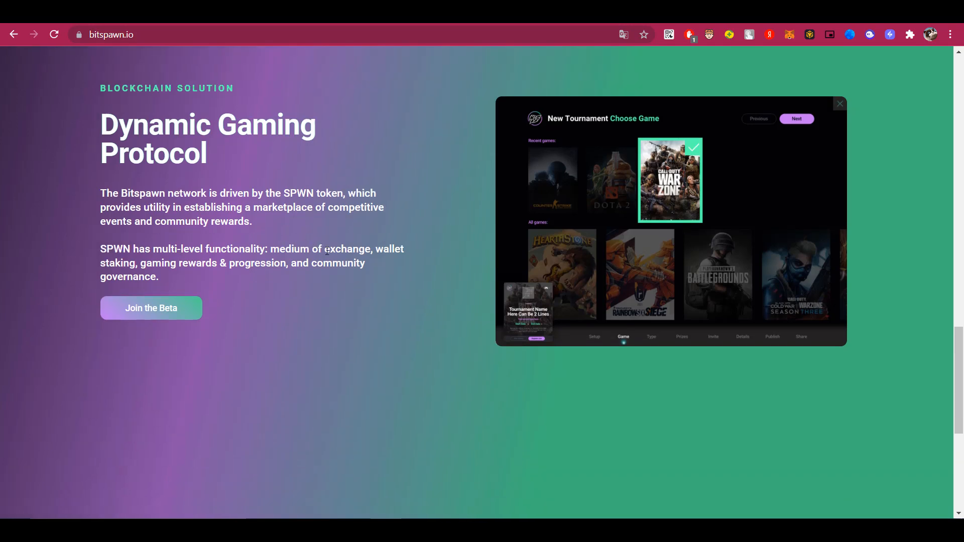
pyautogui.moveTo(246, 361)
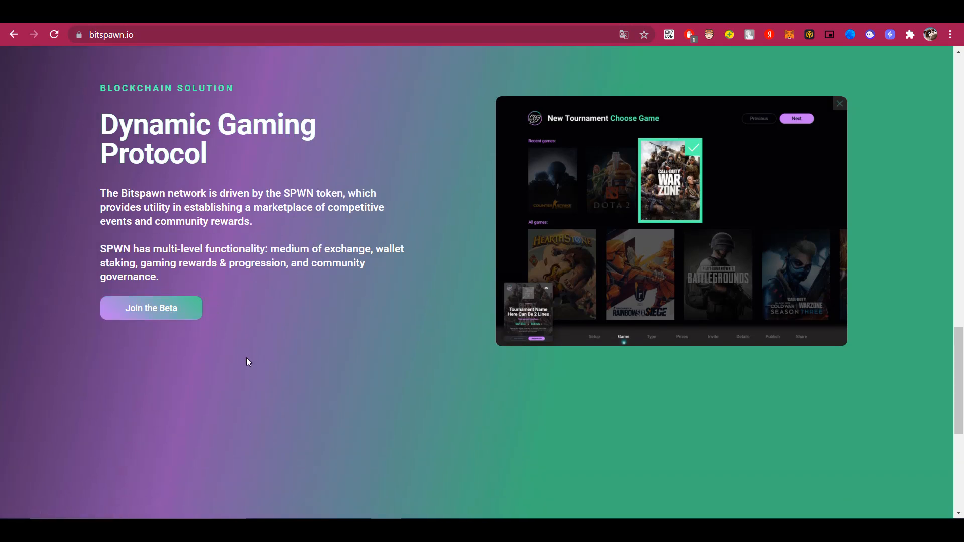
pyautogui.moveTo(232, 306)
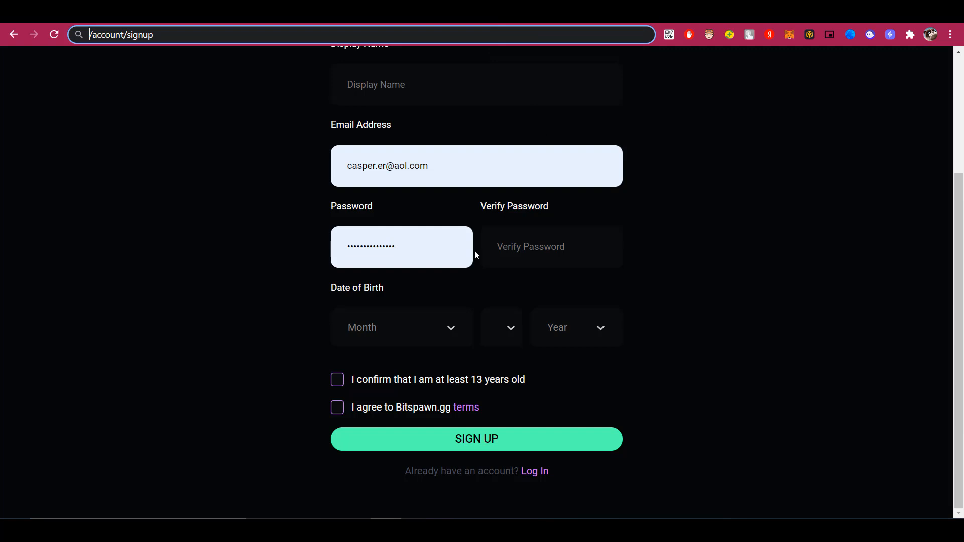
# Step: Leave the partly filled sign-up form and bring up the Log In dialog
pyautogui.click(400, 327)
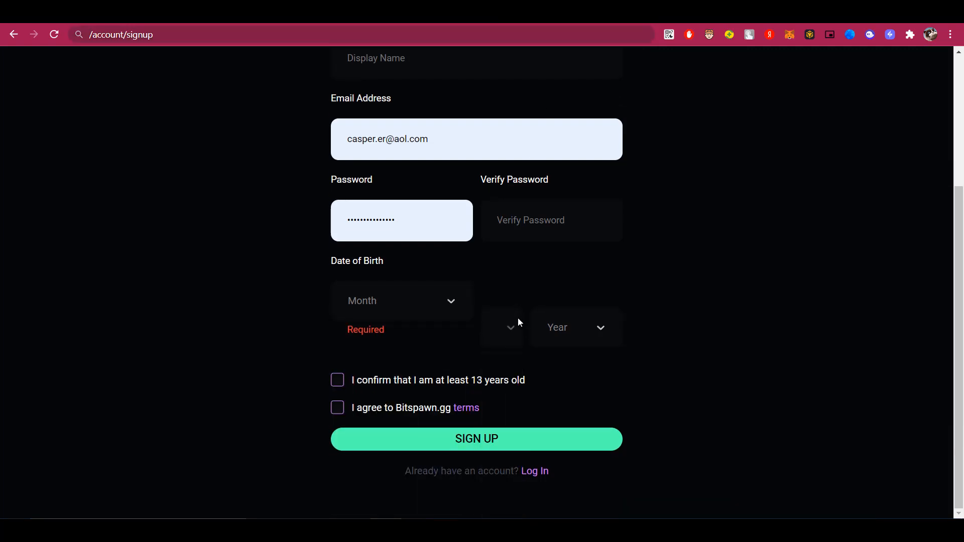
pyautogui.moveTo(549, 365)
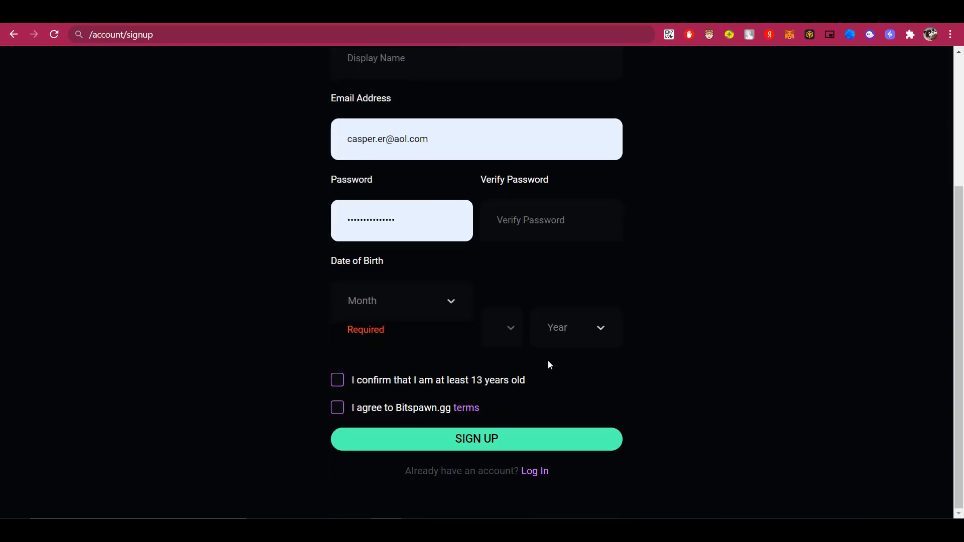
pyautogui.click(533, 471)
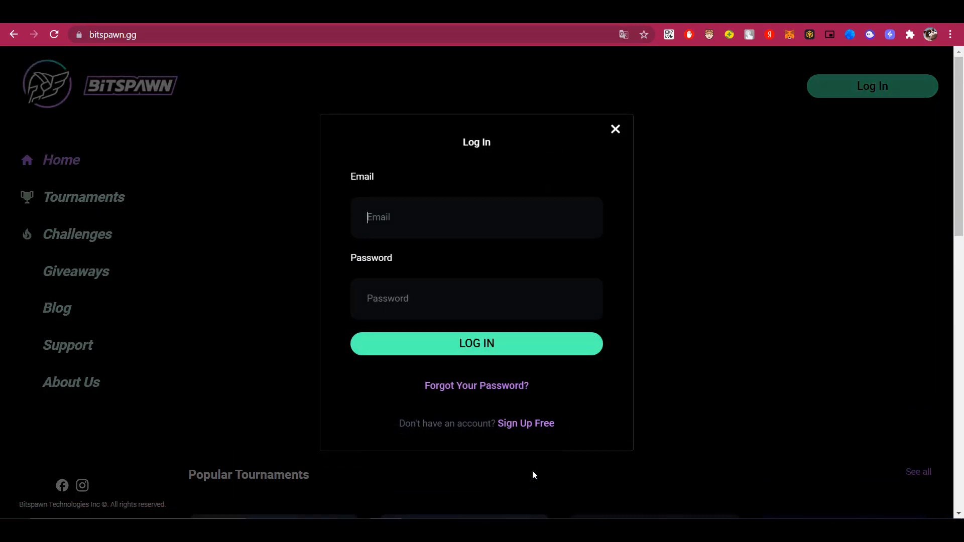
# Step: Log in with email and password, reaching the home page with zero balances
pyautogui.click(476, 298)
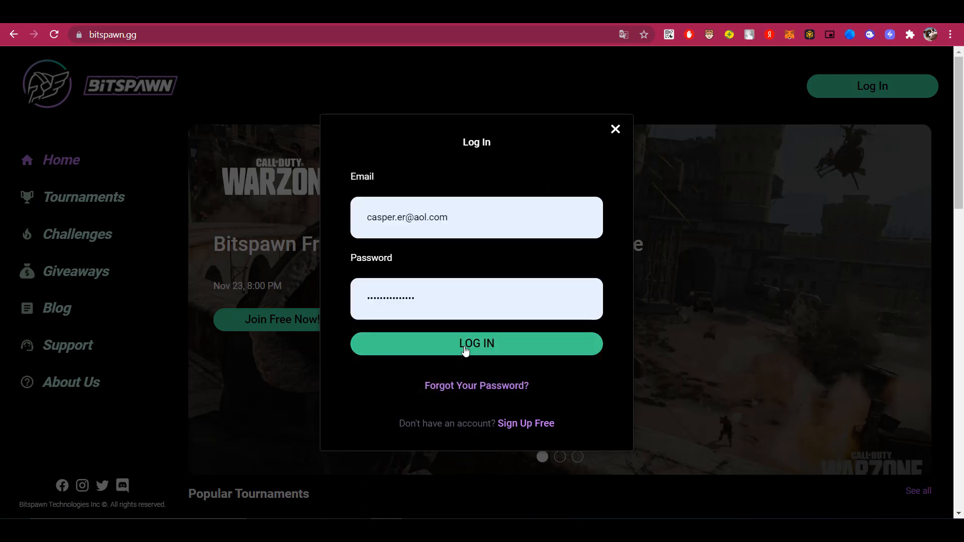
pyautogui.click(476, 343)
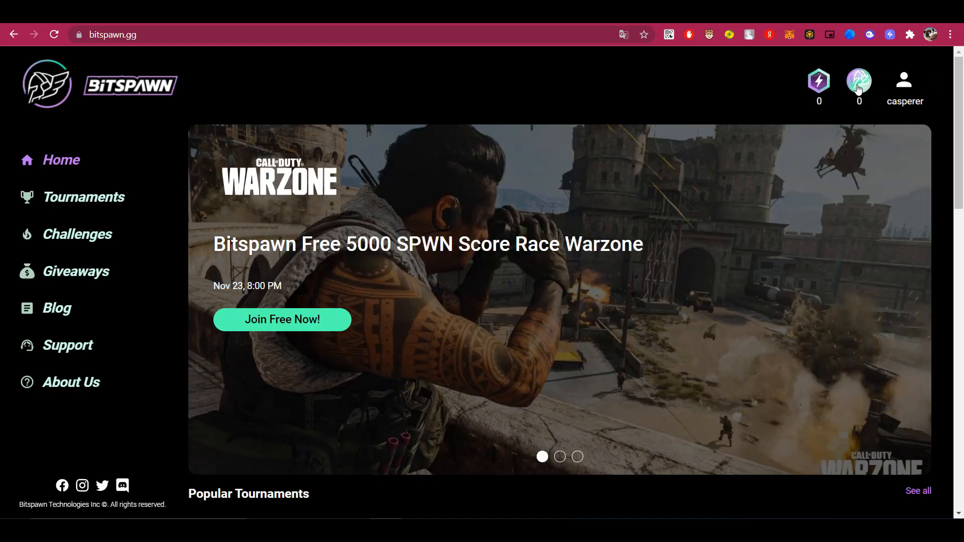
pyautogui.click(858, 80)
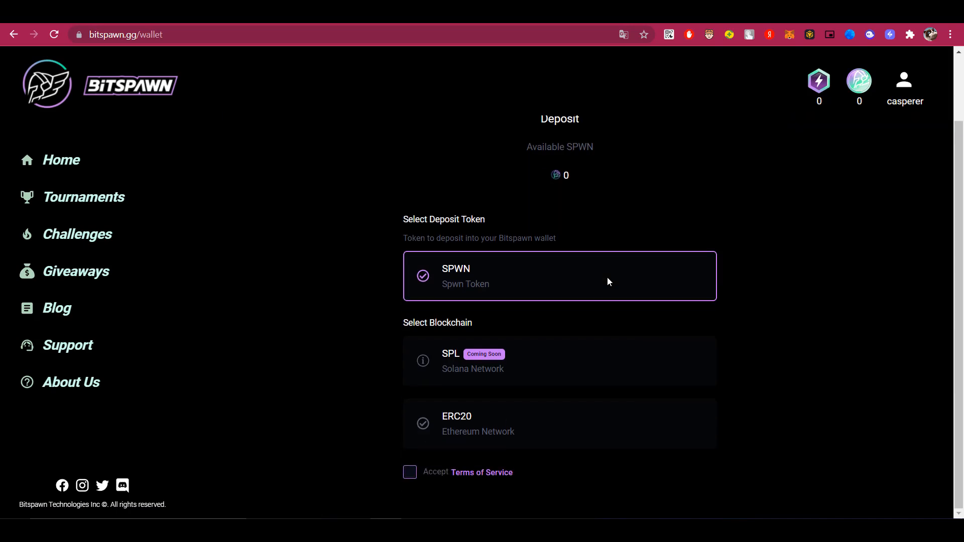
pyautogui.moveTo(74, 171)
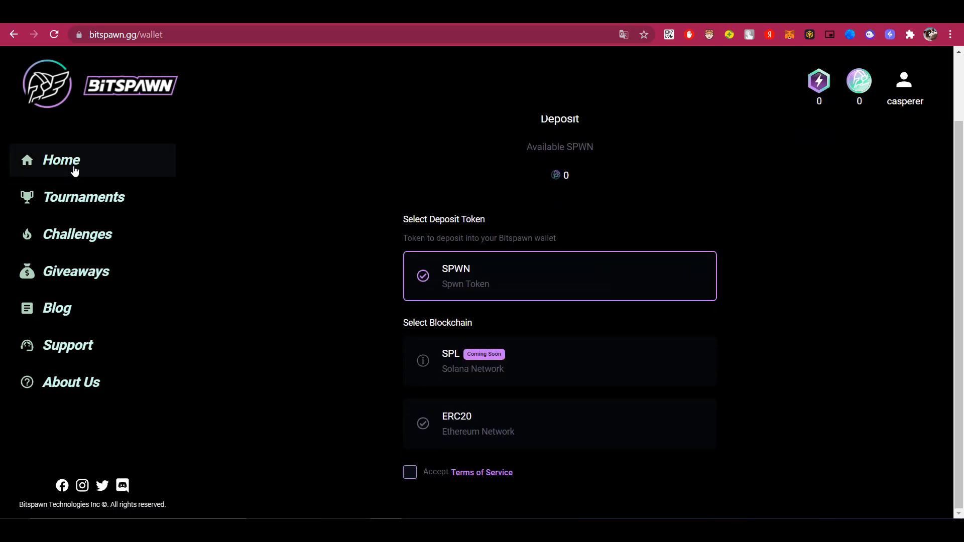
pyautogui.click(61, 159)
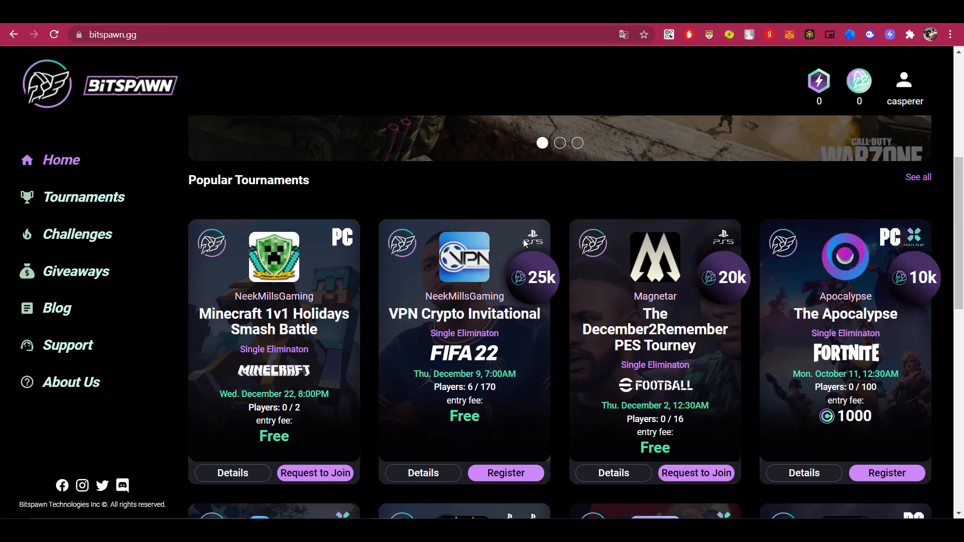
pyautogui.scroll(-3)
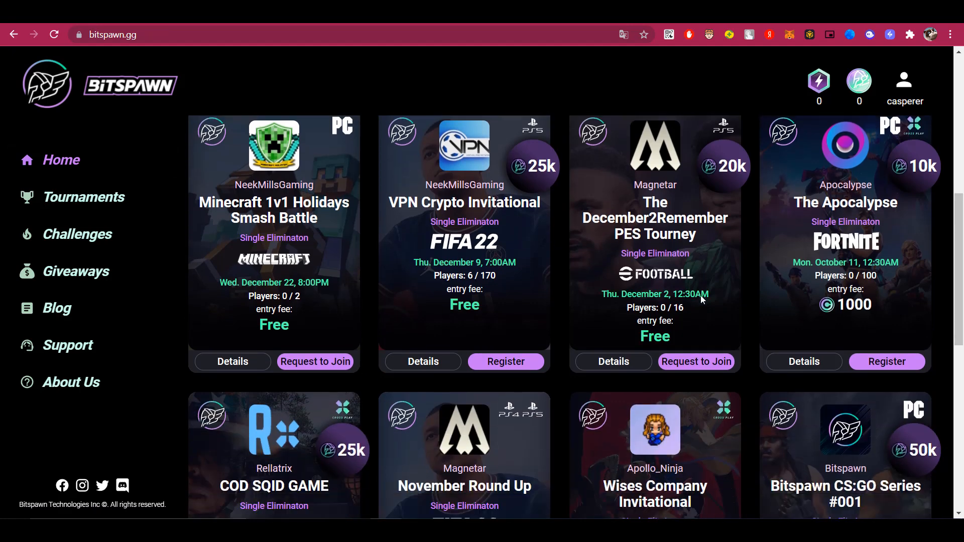
pyautogui.scroll(-3)
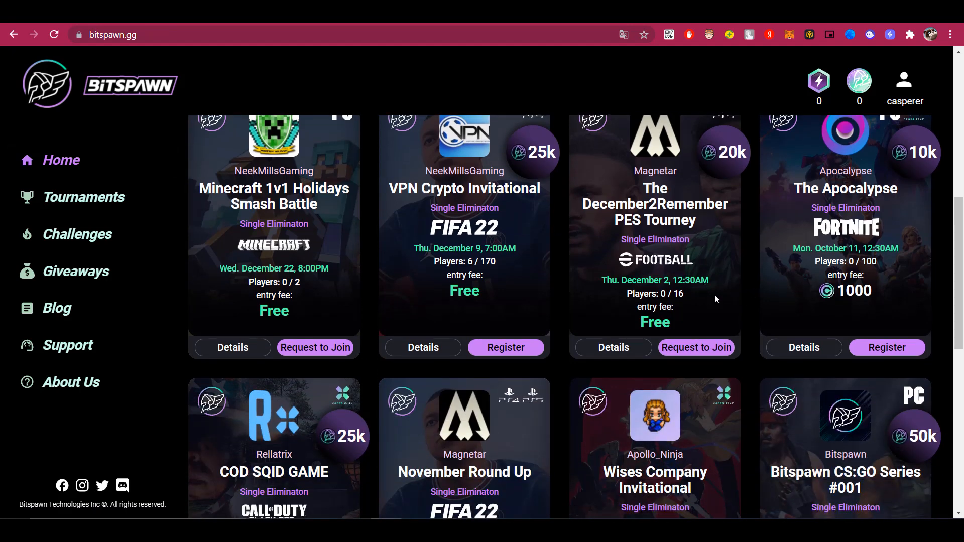
pyautogui.scroll(-3)
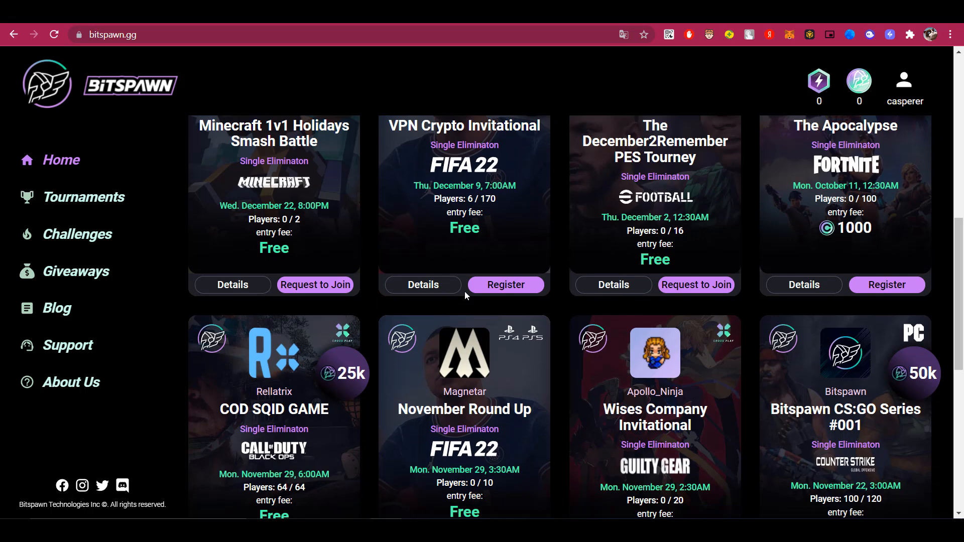
pyautogui.scroll(-3)
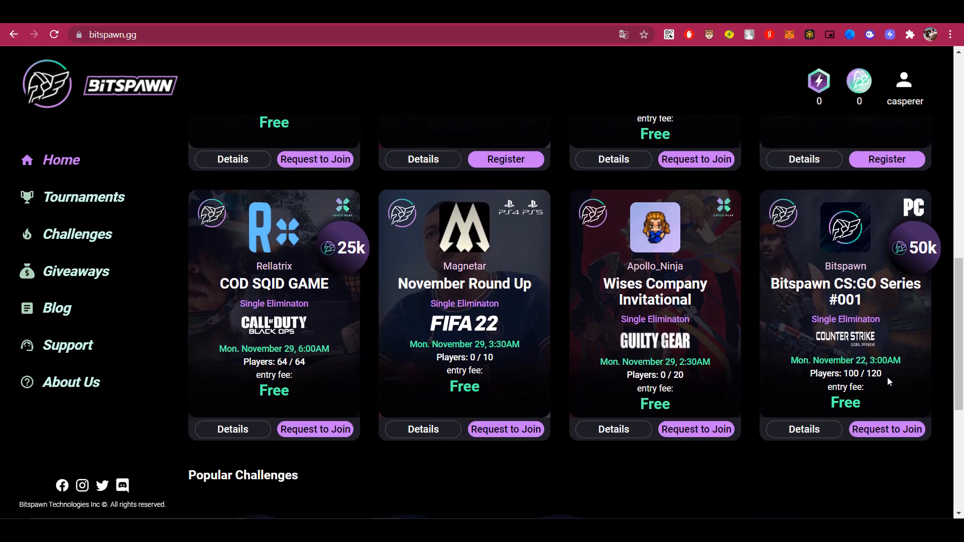
pyautogui.doubleClick(845, 373)
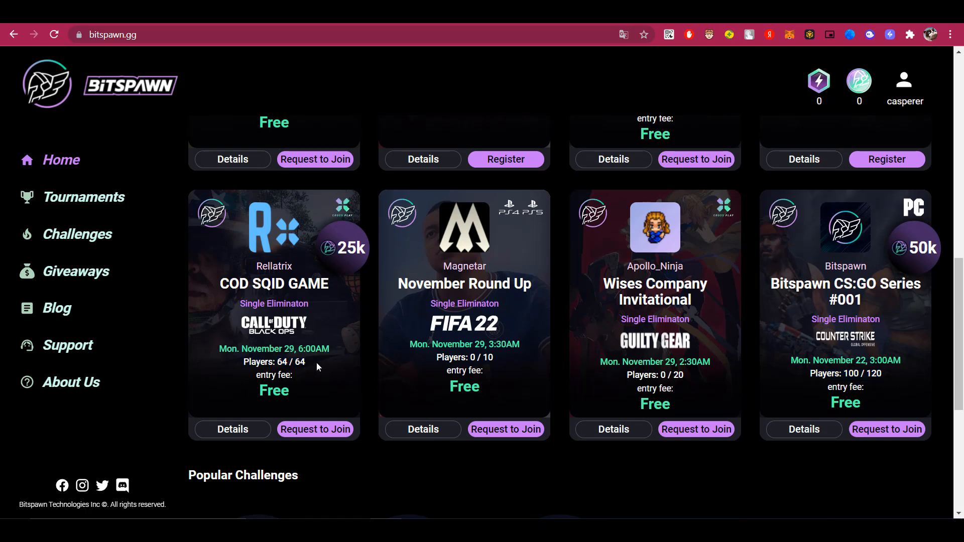
pyautogui.moveTo(328, 377)
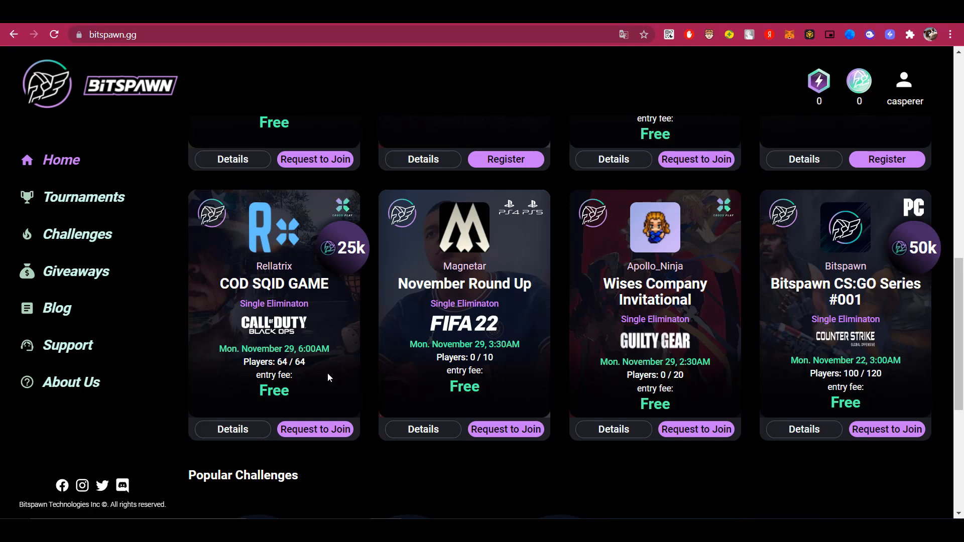
pyautogui.scroll(3)
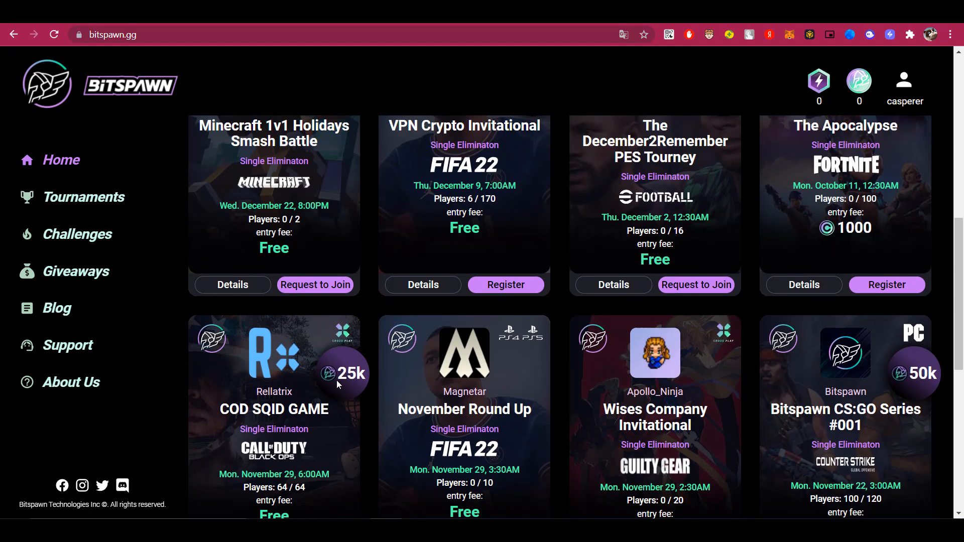
pyautogui.scroll(3)
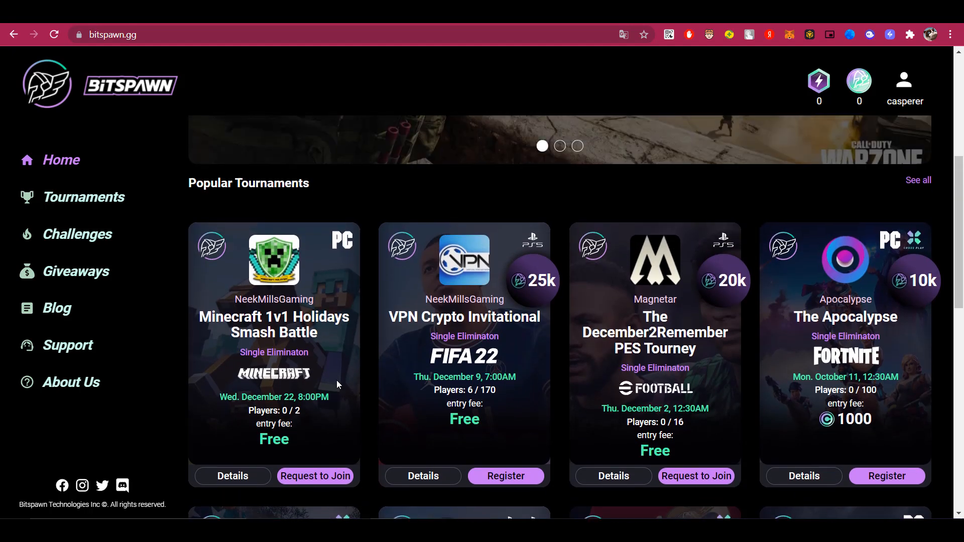
pyautogui.scroll(-3)
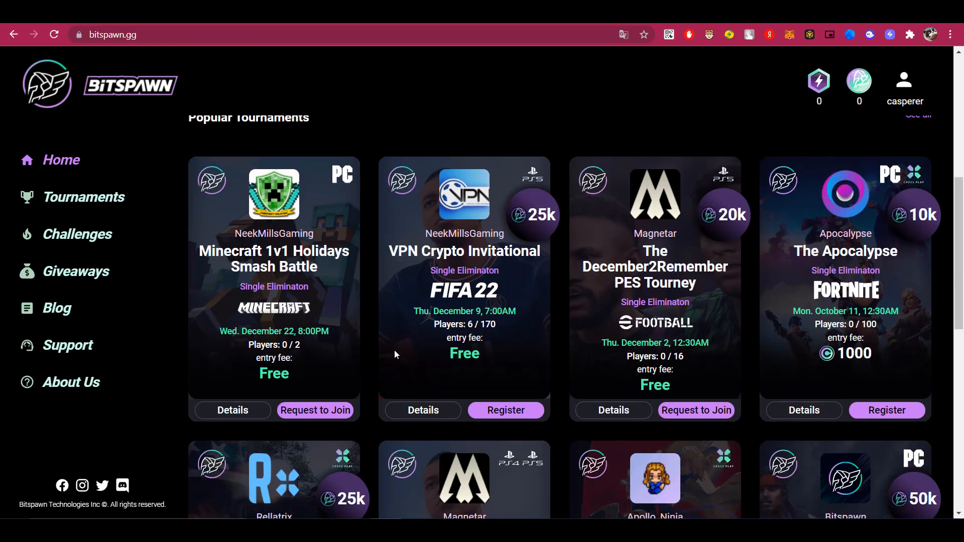
pyautogui.scroll(3)
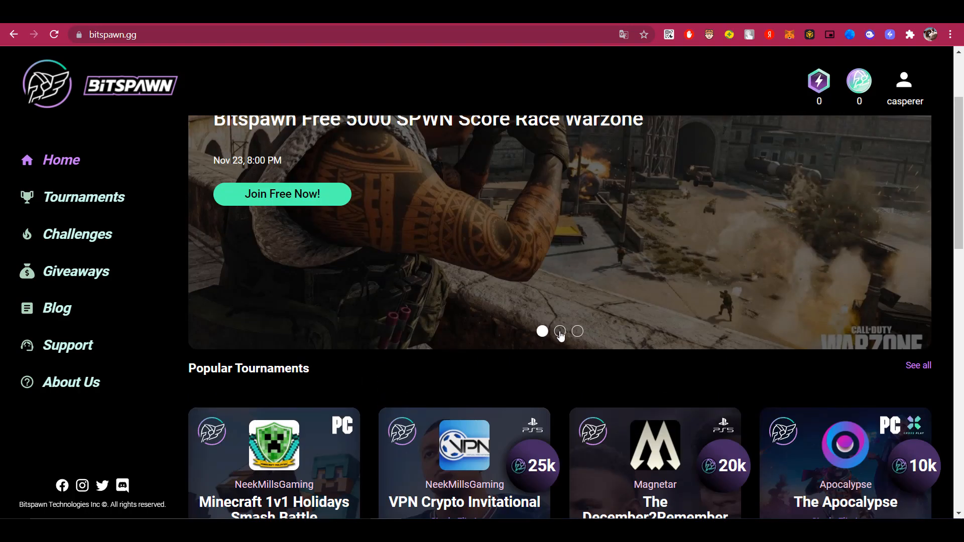
# Step: Open the Minecraft 1v1 Holidays Smash Battle and view, then close, its invite-only join summary
pyautogui.click(84, 197)
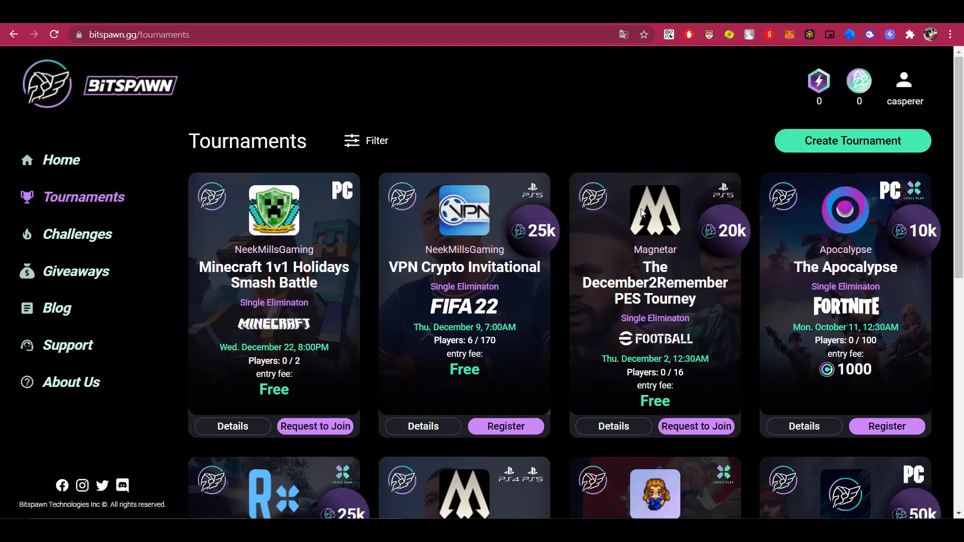
pyautogui.scroll(-3)
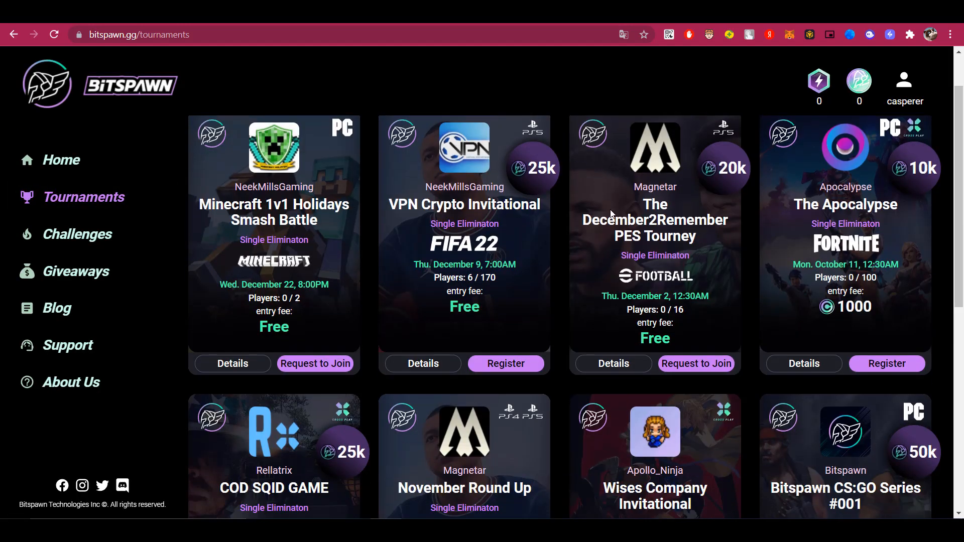
pyautogui.moveTo(222, 337)
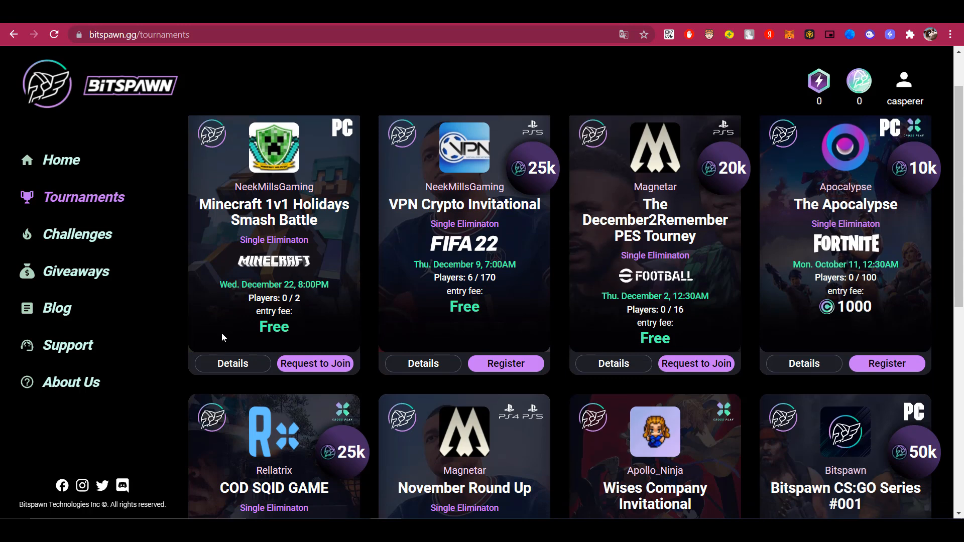
pyautogui.click(232, 364)
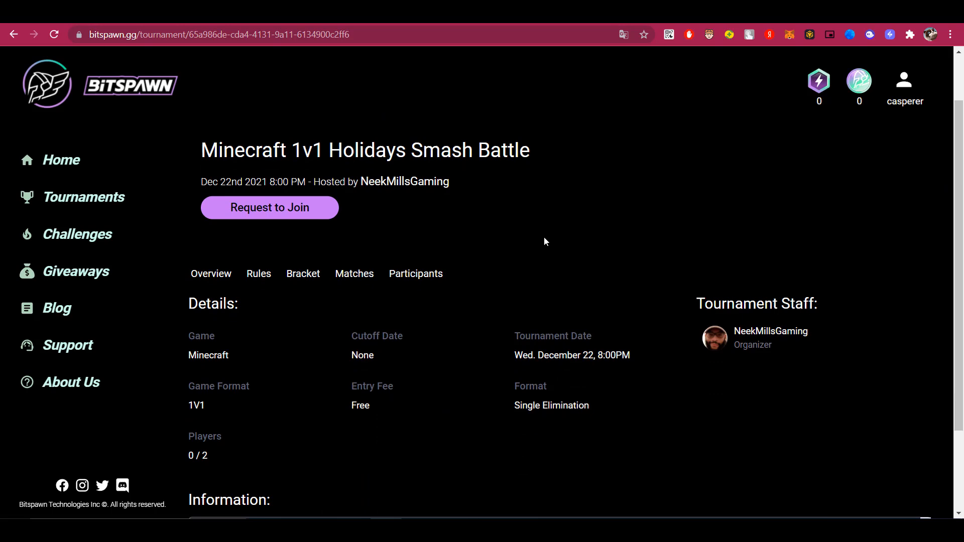
pyautogui.scroll(-3)
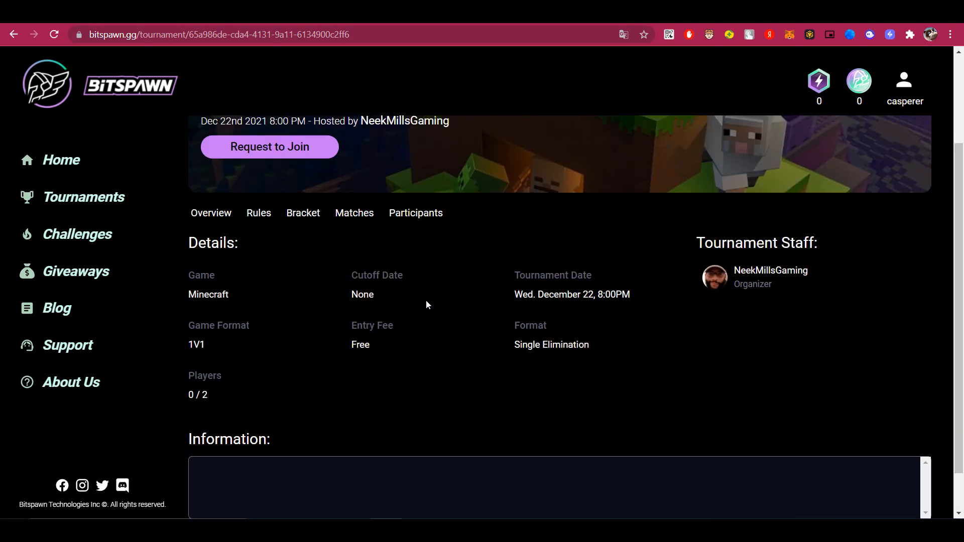
pyautogui.click(268, 146)
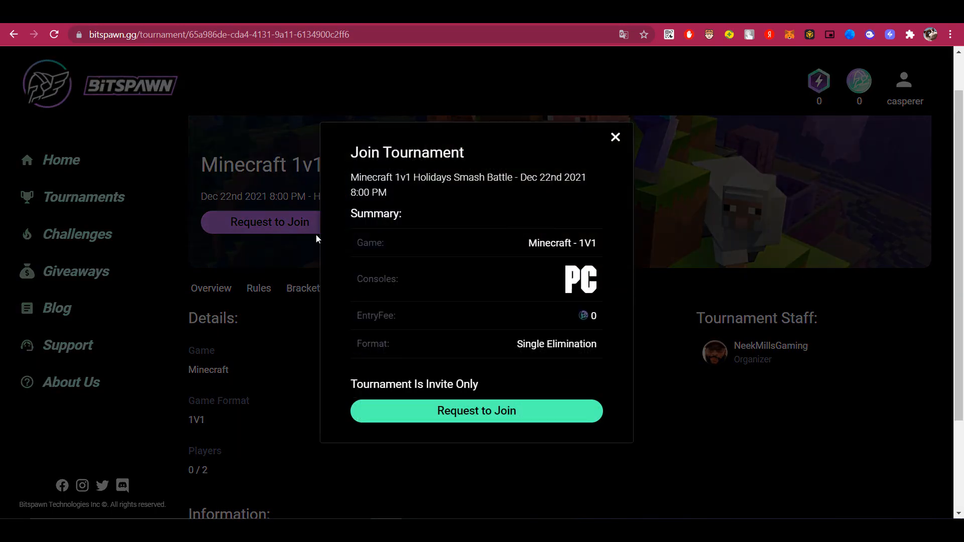
pyautogui.click(615, 136)
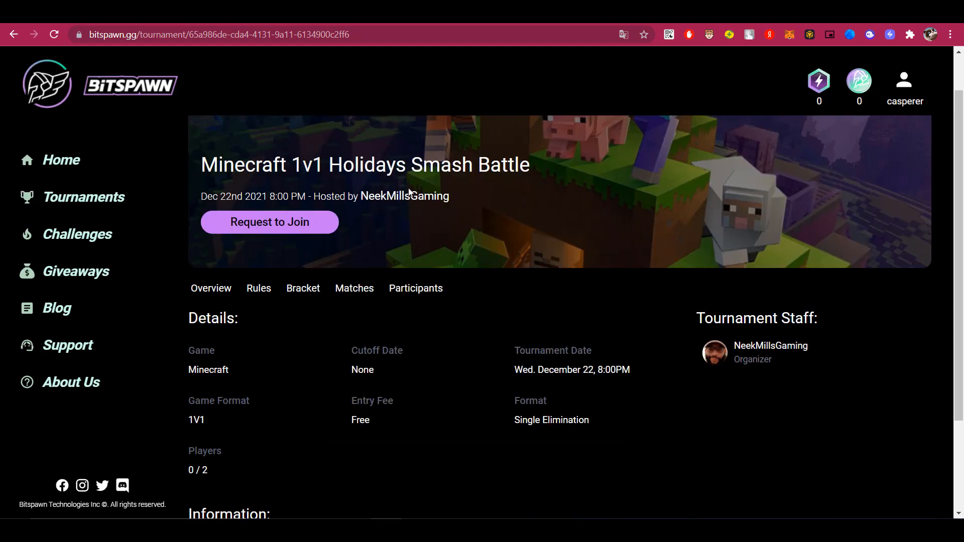
pyautogui.moveTo(197, 225)
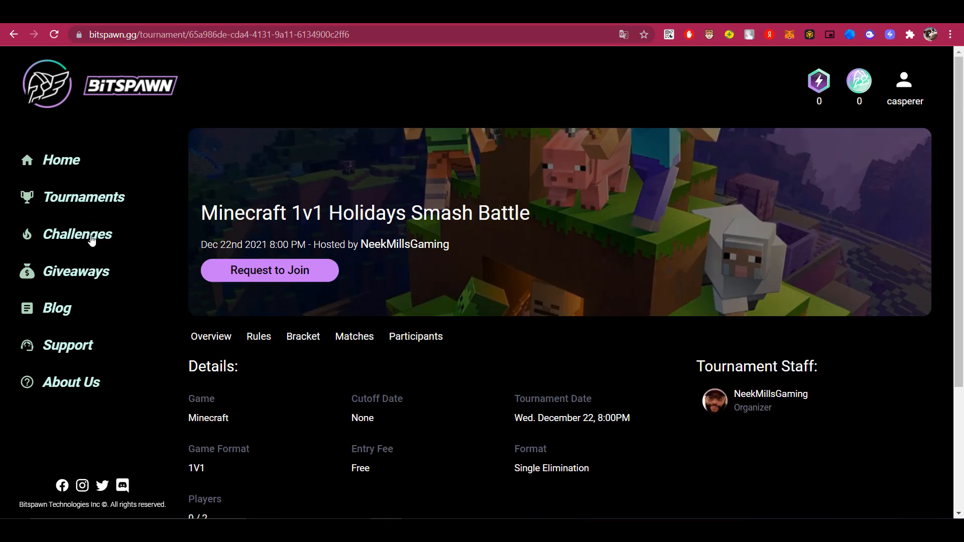
pyautogui.moveTo(86, 252)
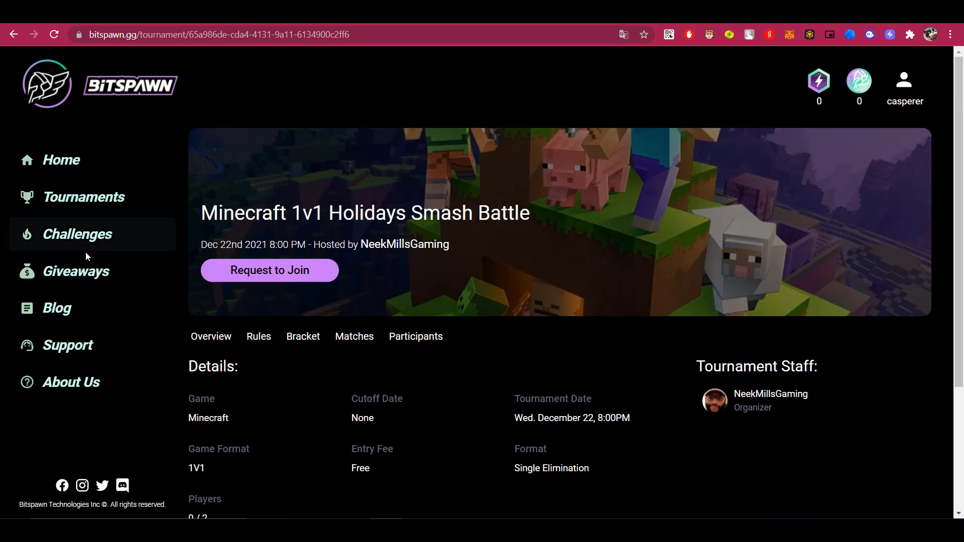
# Step: View the three Warzone challenges, then the Giveaways page showing all giveaways expired
pyautogui.click(78, 235)
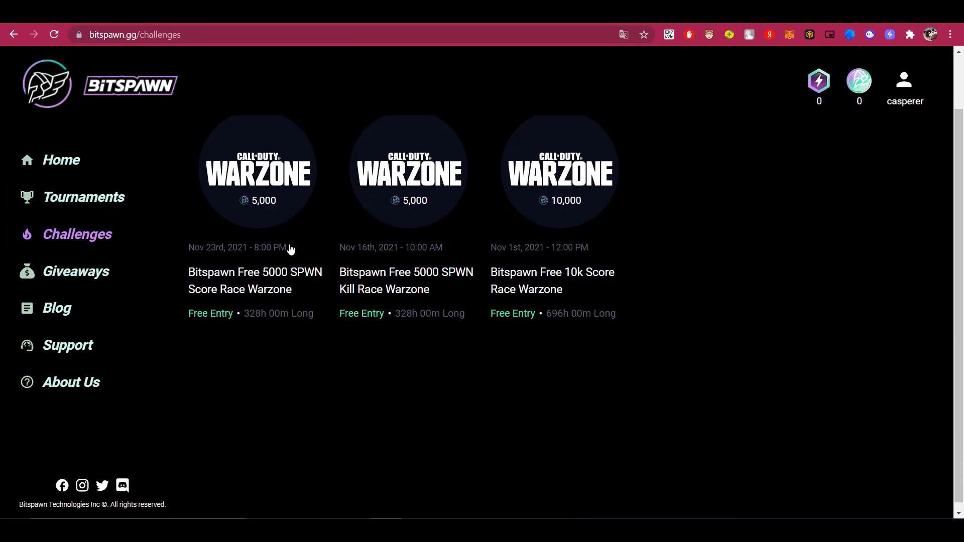
pyautogui.moveTo(318, 255)
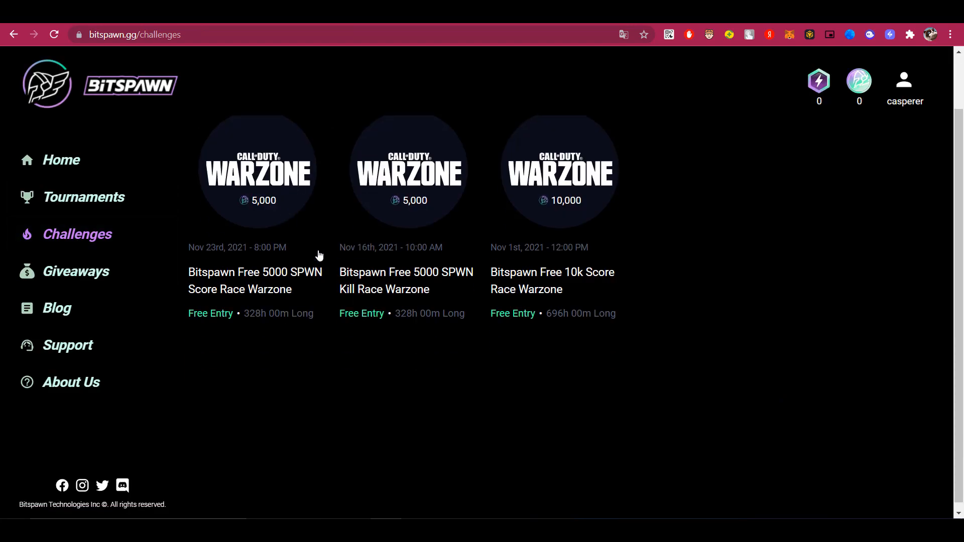
pyautogui.click(75, 272)
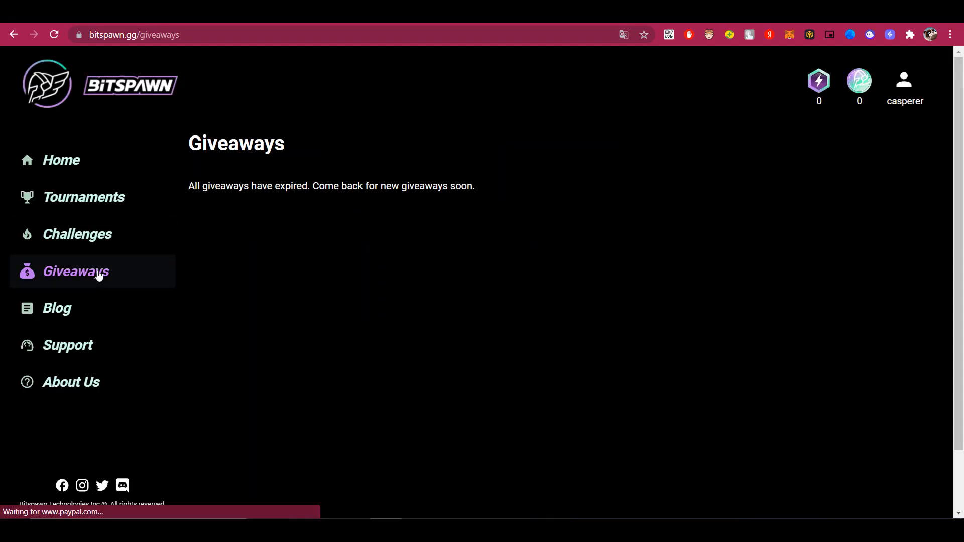
pyautogui.moveTo(509, 197)
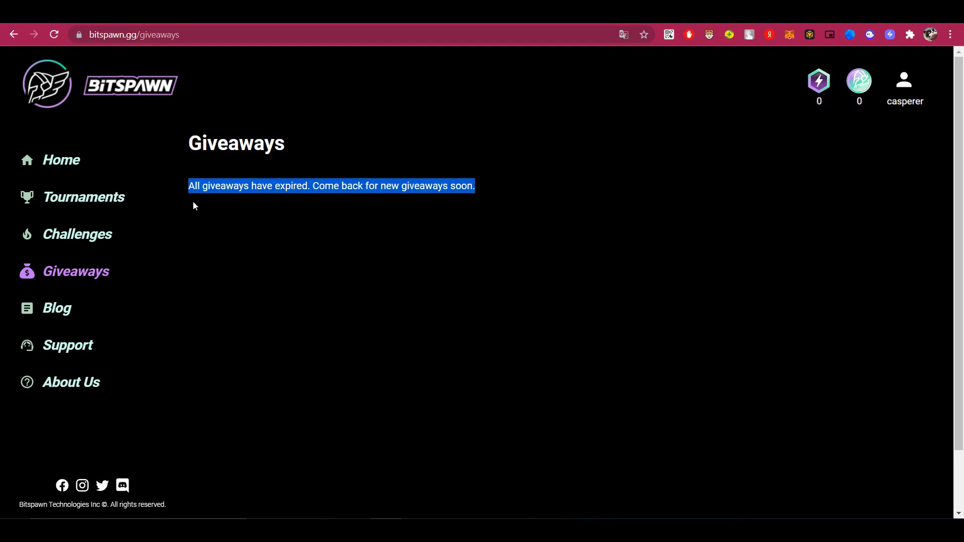
pyautogui.click(215, 247)
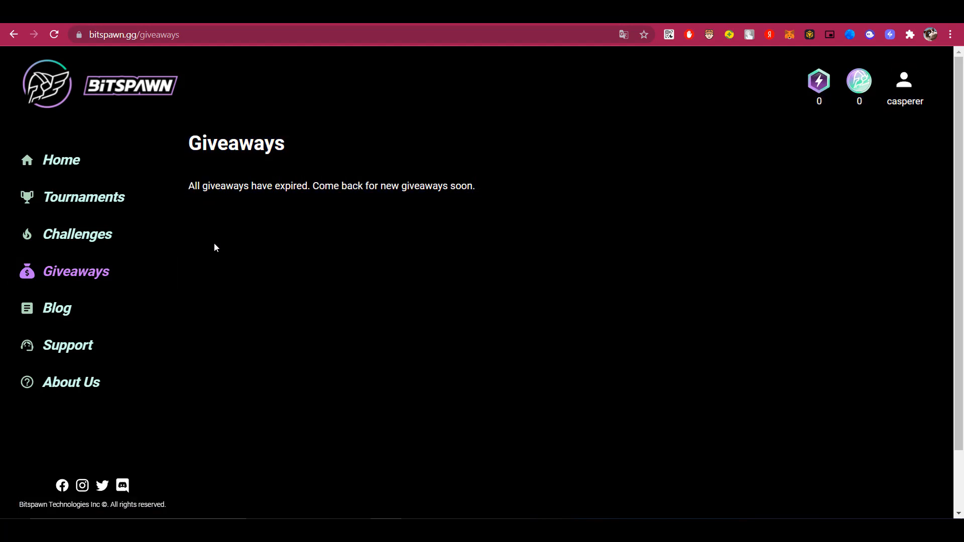
# Step: Scroll the Blog Posts page past Dota 2 Major Highlights and Cryptokitties, then open Medium
pyautogui.click(57, 307)
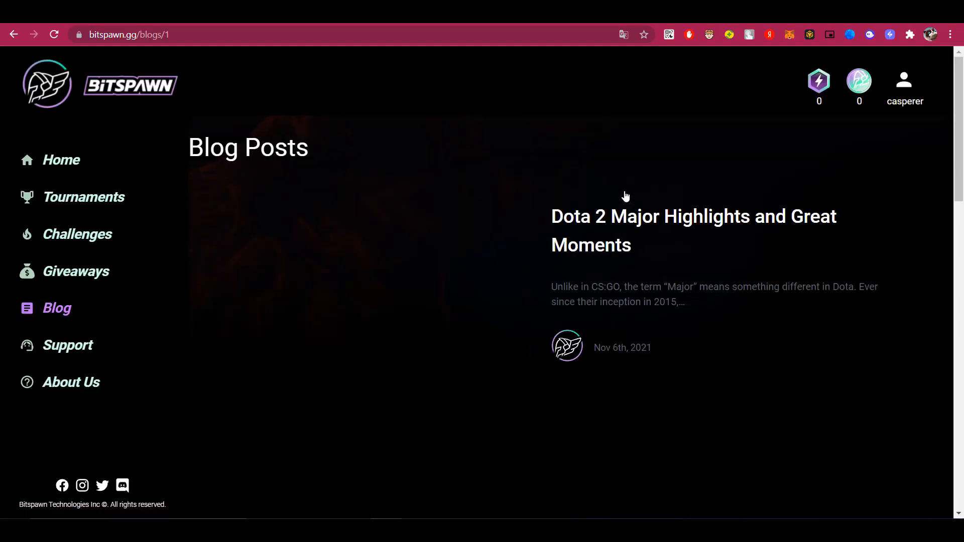
pyautogui.scroll(-3)
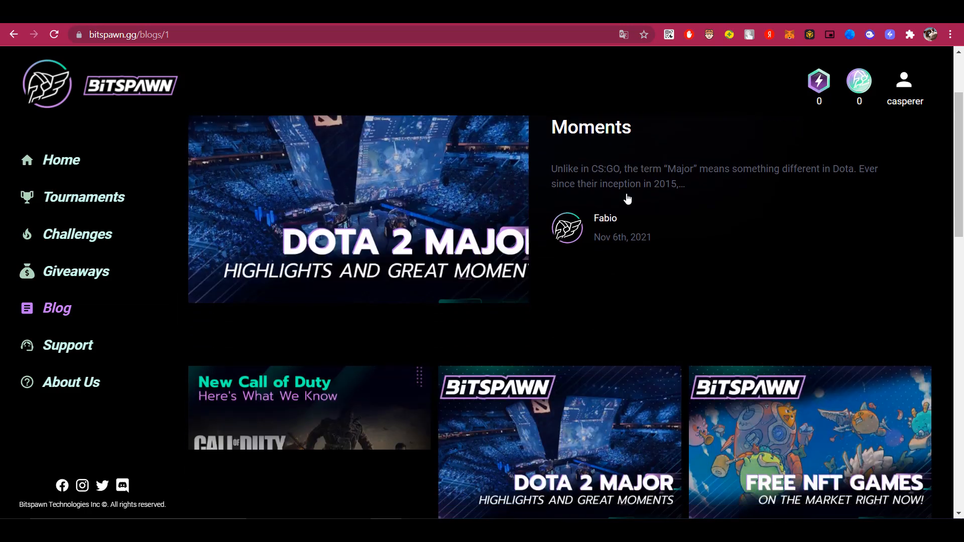
pyautogui.scroll(-3)
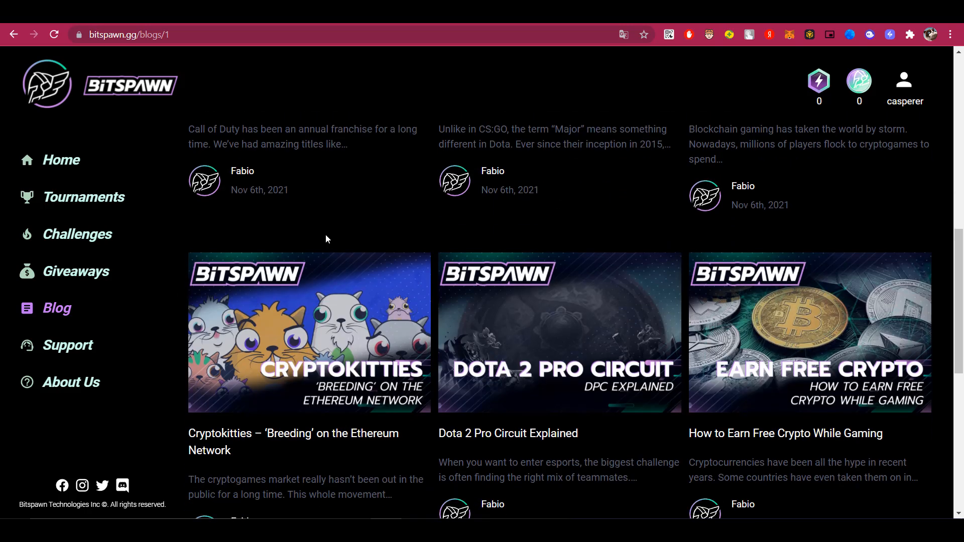
pyautogui.click(68, 345)
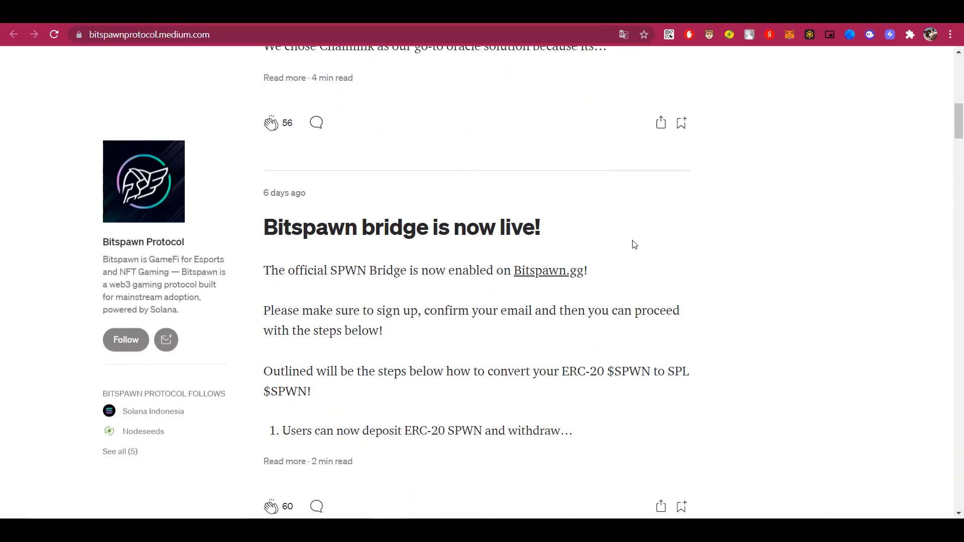
# Step: Scroll Bitspawn Protocol's Medium posts on the bridge launch, progress reports and HERO NFT partnership
pyautogui.scroll(-3)
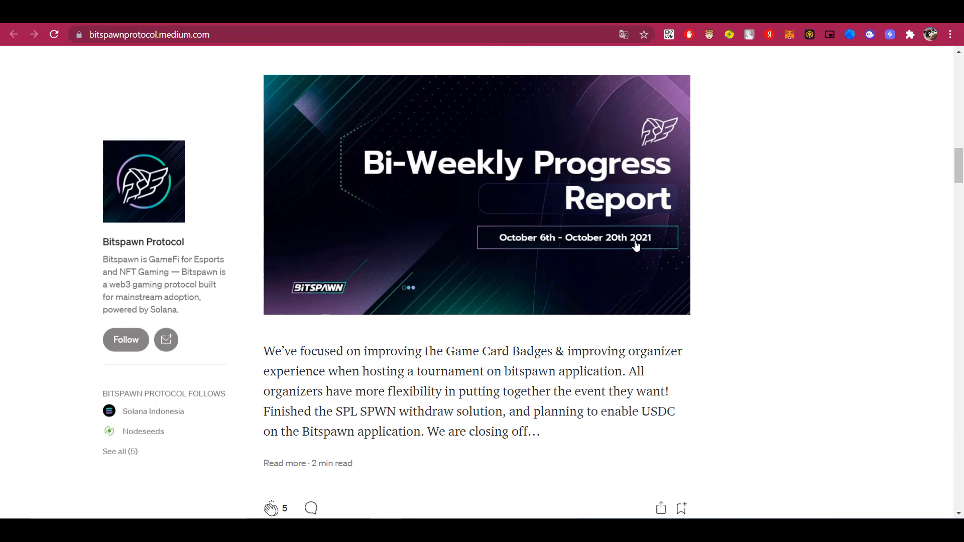
pyautogui.scroll(-3)
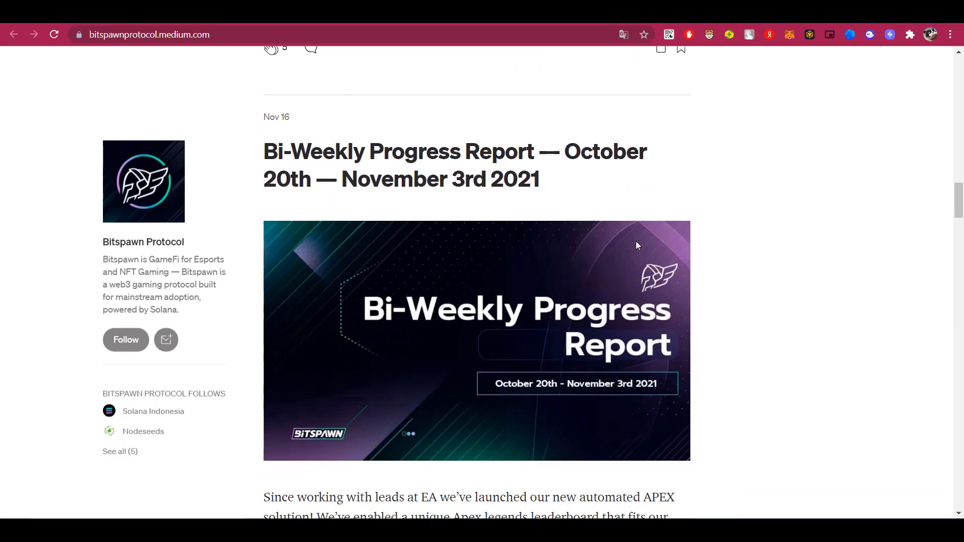
pyautogui.scroll(-3)
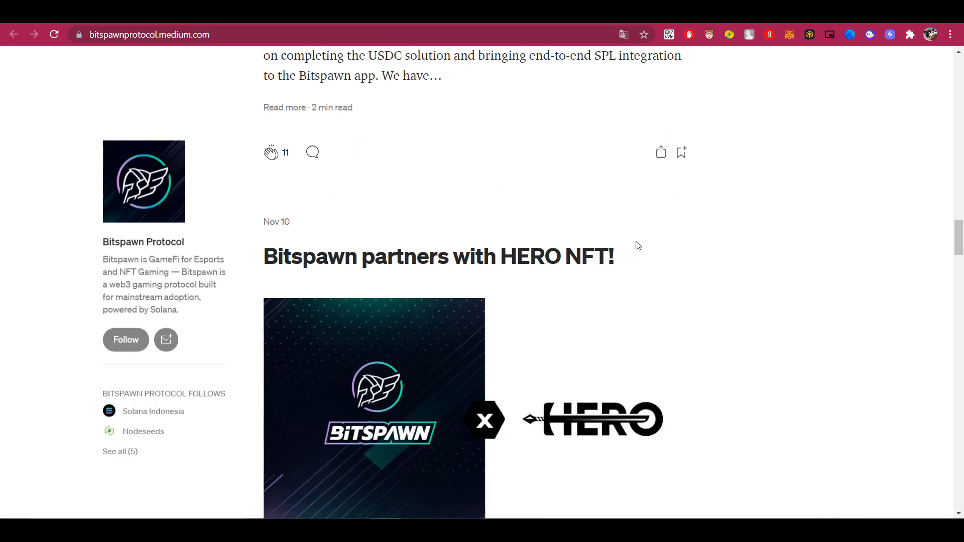
pyautogui.scroll(-3)
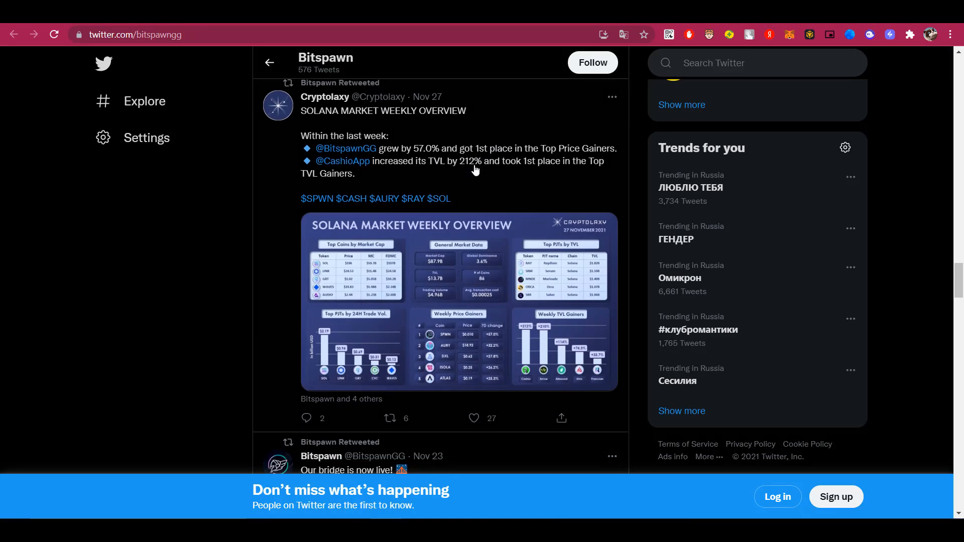
# Step: Scroll through Bitspawn's Twitter timeline past the gaming-era poll, bridge launch, SPWN/SOLAPE giveaway and partnership tweets
pyautogui.scroll(-3)
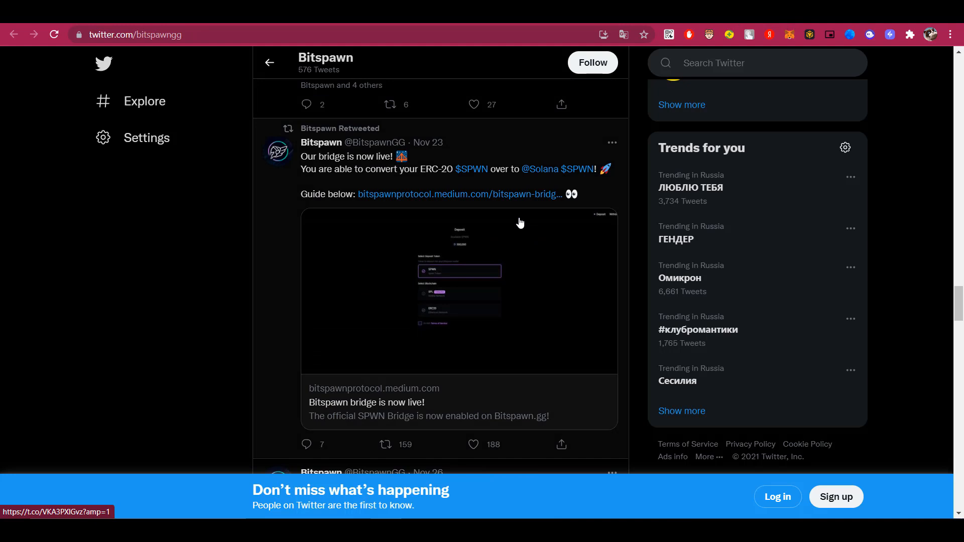
pyautogui.scroll(-3)
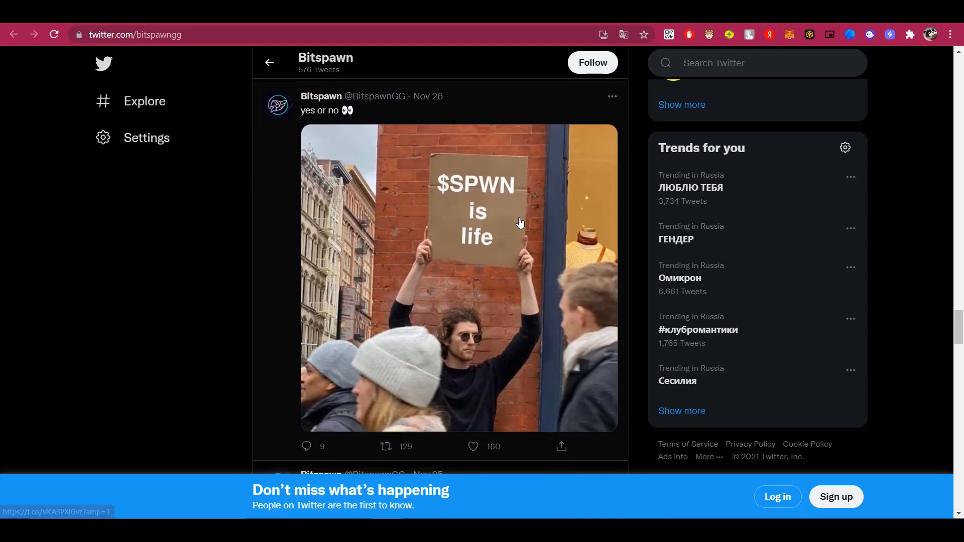
pyautogui.scroll(-3)
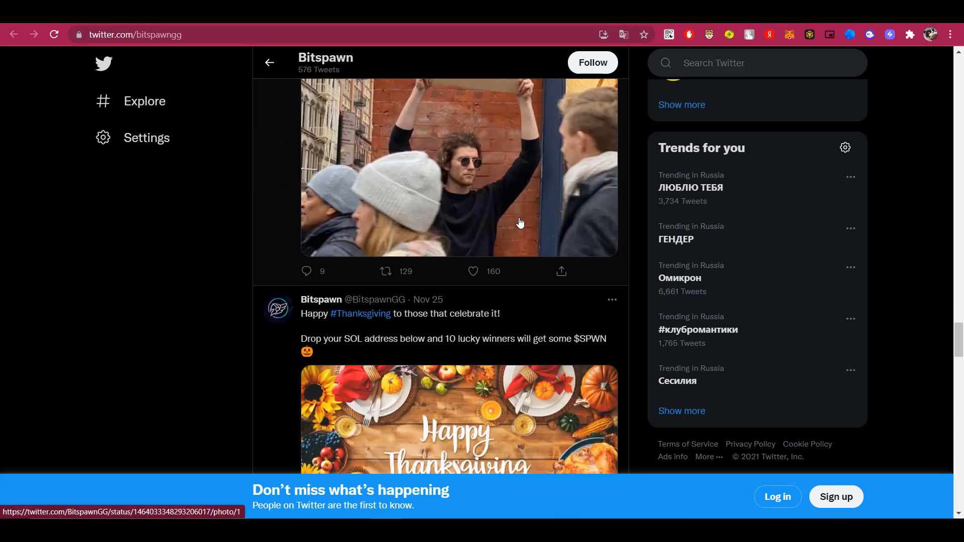
pyautogui.scroll(-3)
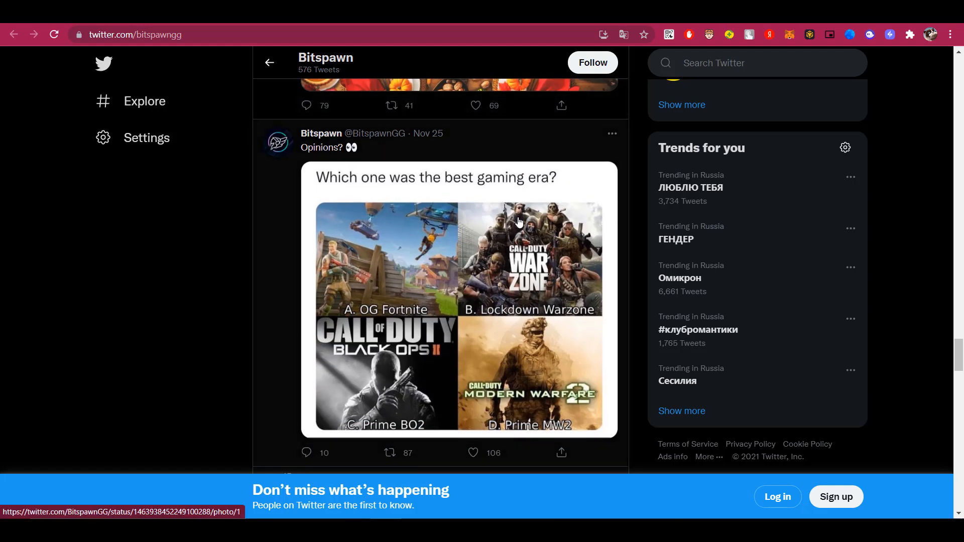
pyautogui.scroll(-3)
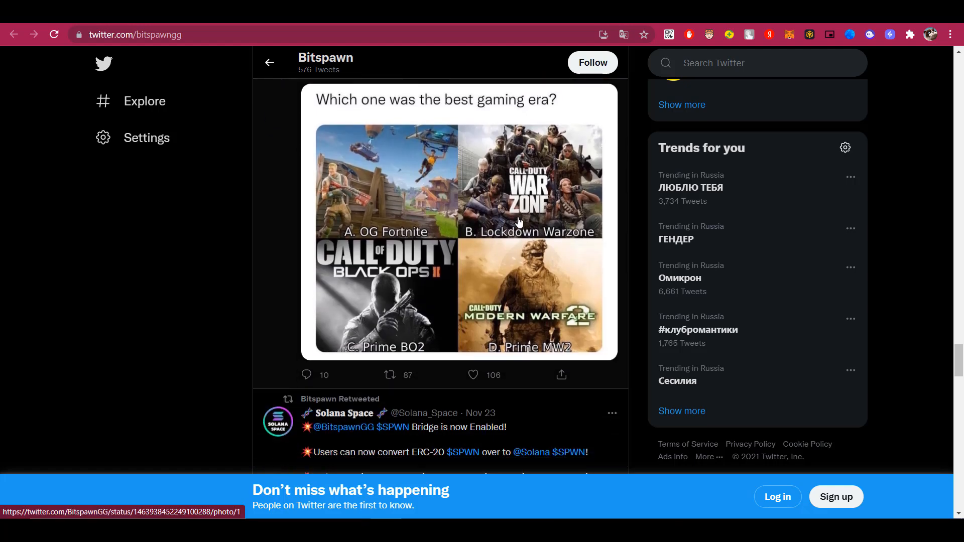
pyautogui.scroll(3)
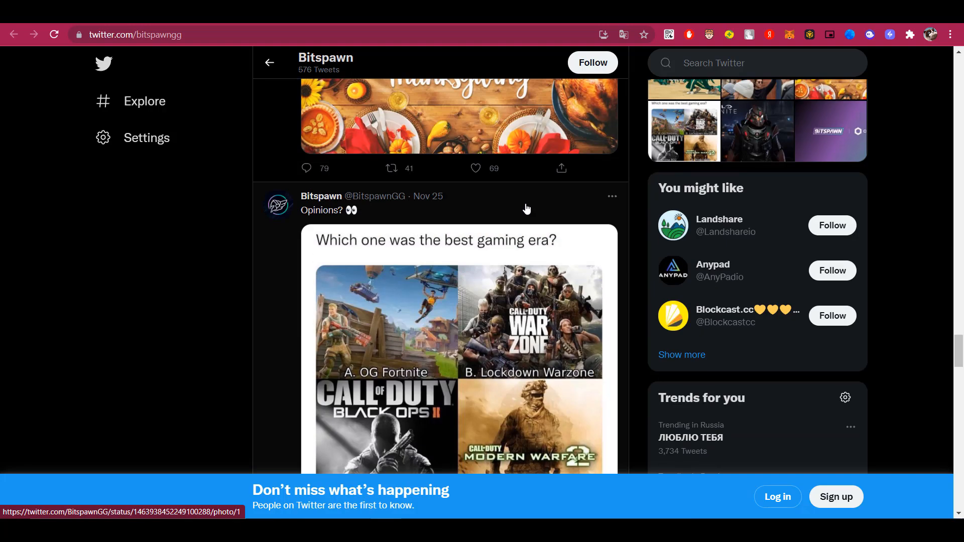
pyautogui.scroll(3)
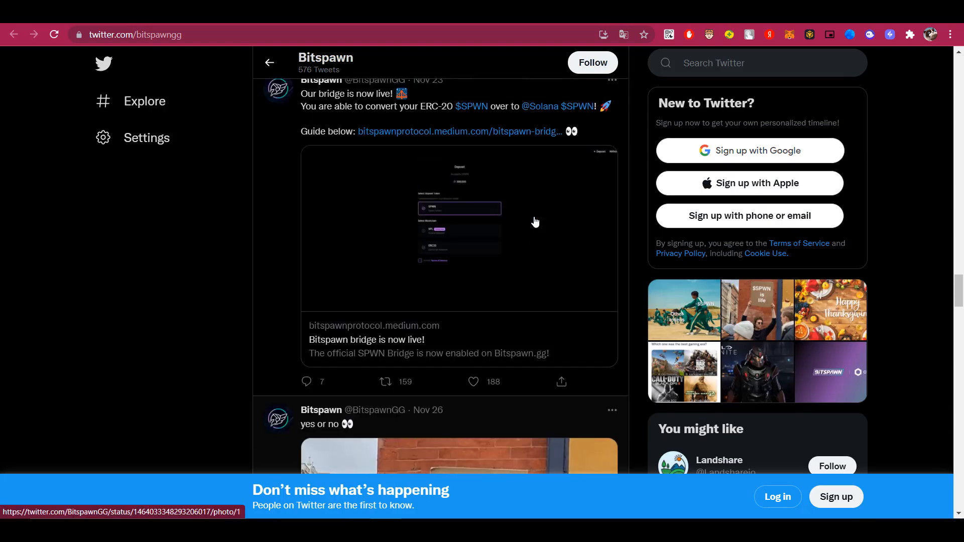
pyautogui.scroll(3)
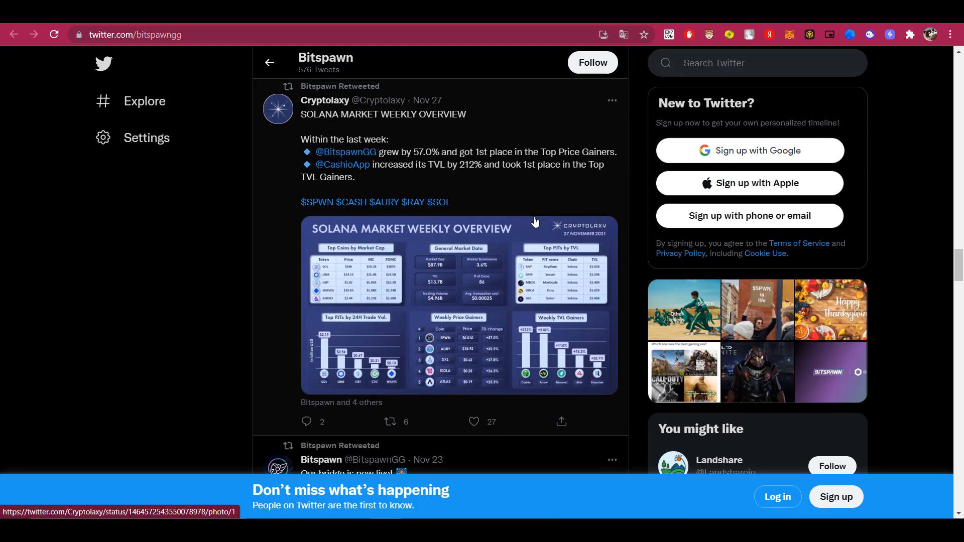
pyautogui.scroll(-3)
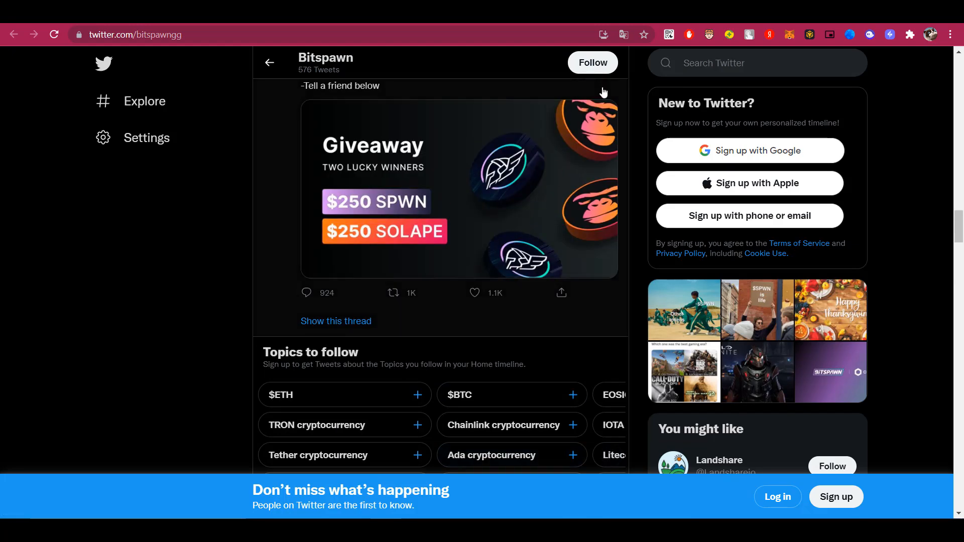
pyautogui.scroll(3)
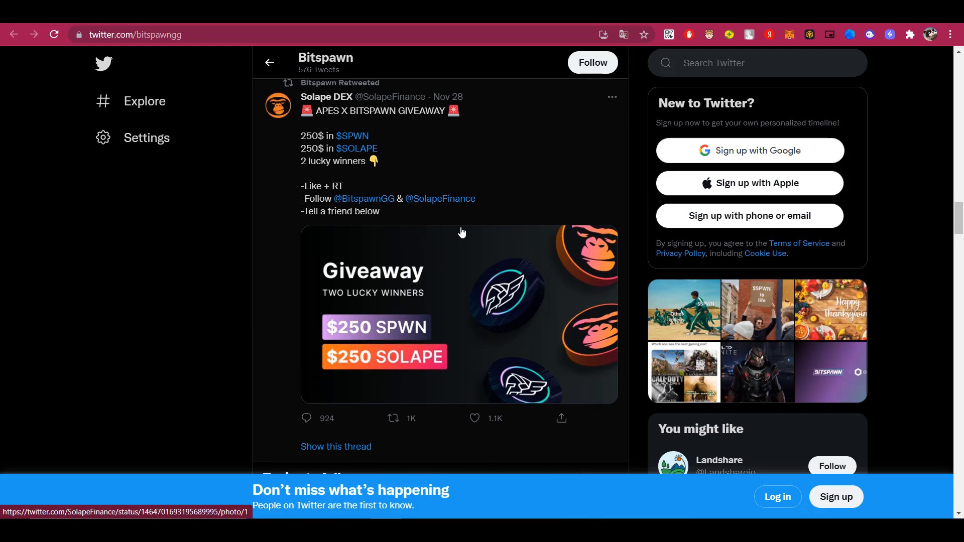
pyautogui.scroll(-3)
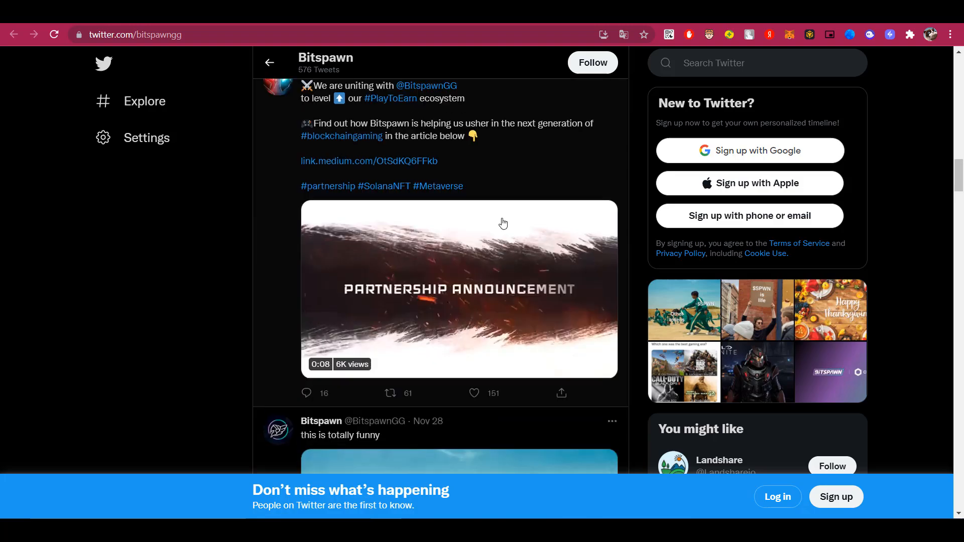